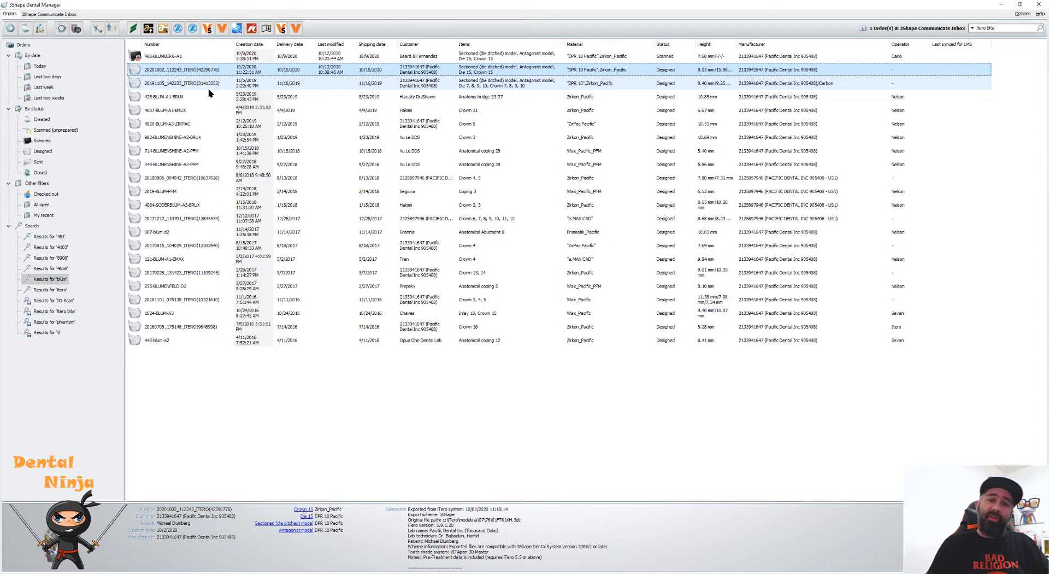
{"action": "mouse_move", "coordinate": [223, 86]}
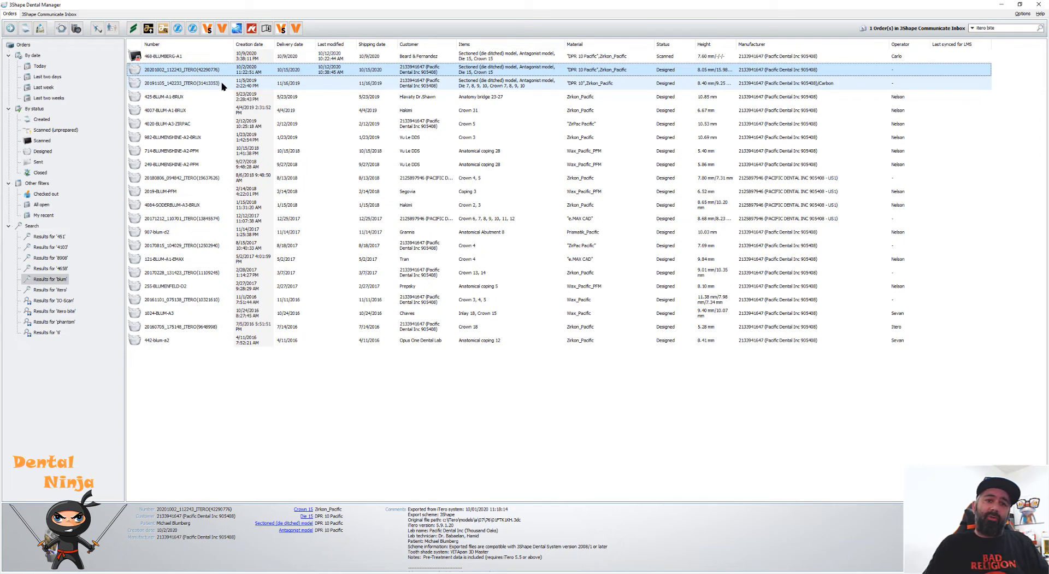
{"action": "mouse_move", "coordinate": [228, 83]}
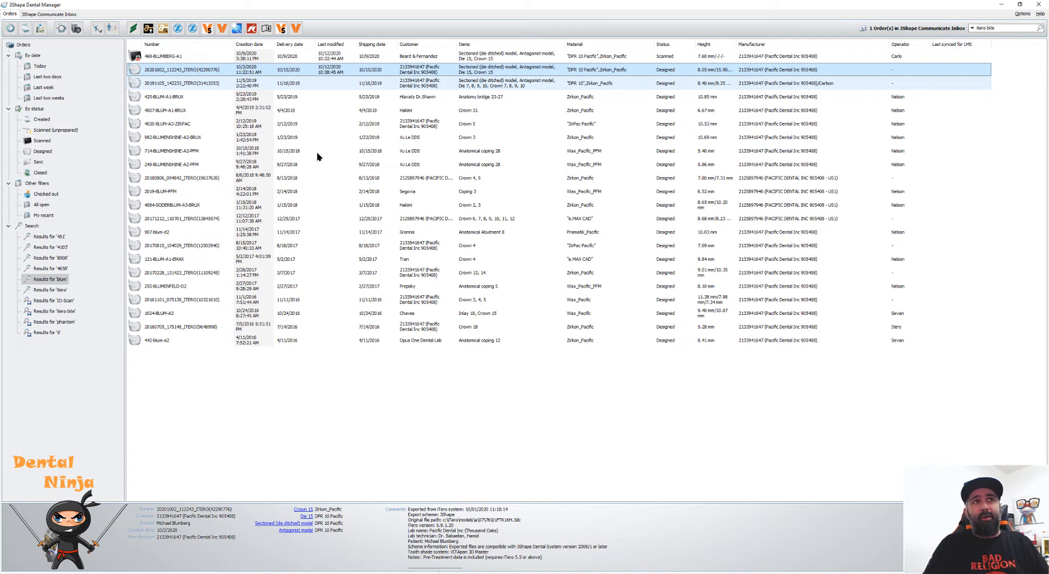
{"action": "mouse_move", "coordinate": [351, 67]}
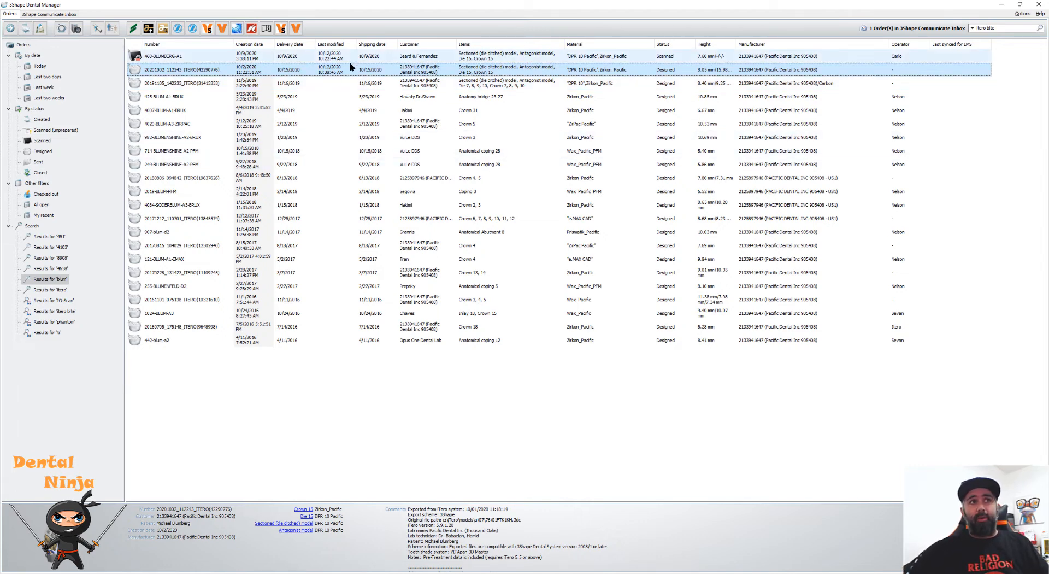
{"action": "mouse_move", "coordinate": [320, 75]}
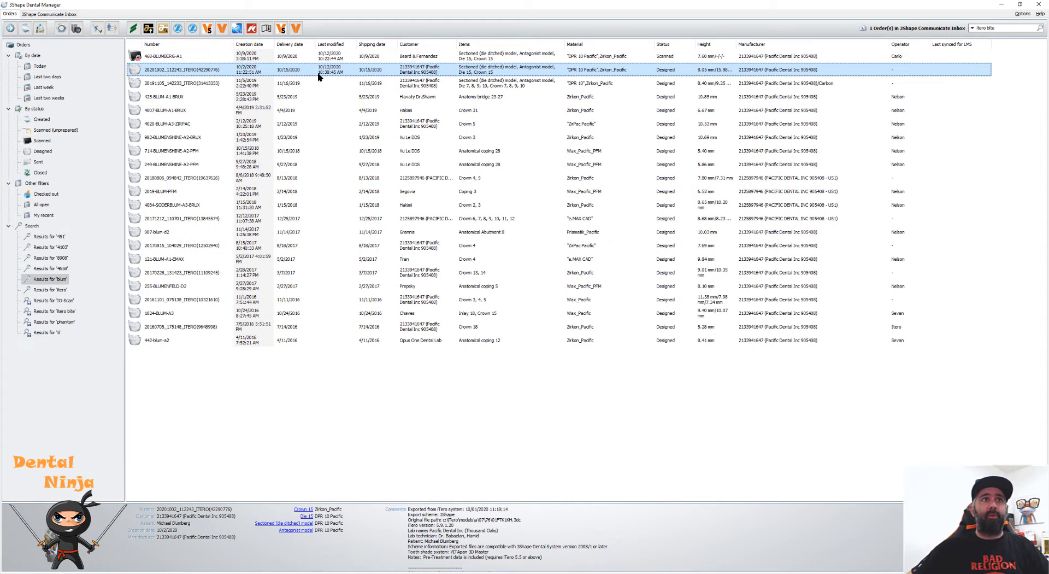
{"action": "mouse_move", "coordinate": [181, 69]}
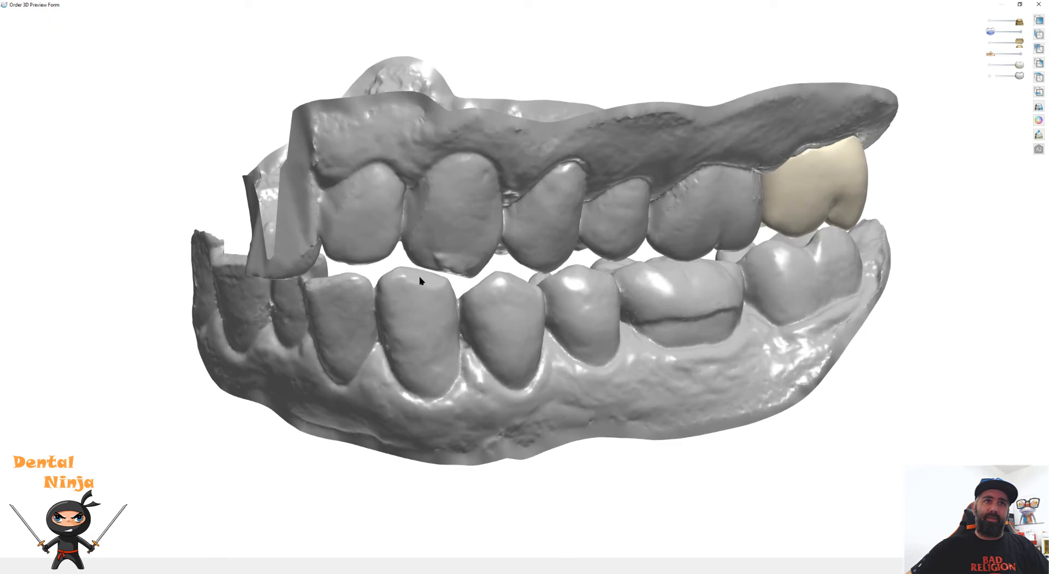
Rotate and zoom the 3D preview to check crown 15's contacts with opposing and neighbouring teeth.
{"action": "left_click_drag", "start_coordinate": [421, 281], "coordinate": [529, 278]}
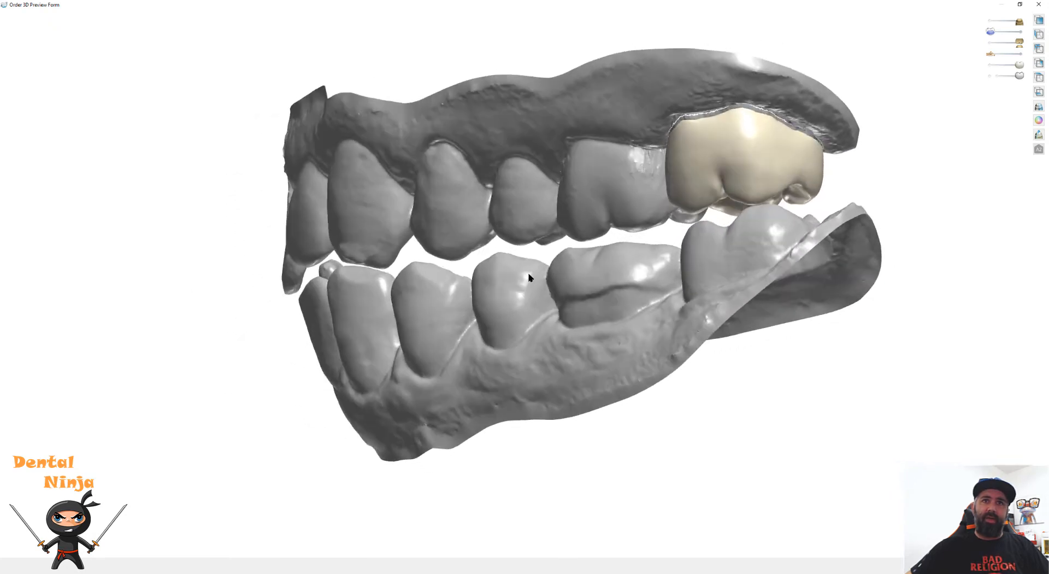
{"action": "left_click_drag", "start_coordinate": [529, 278], "coordinate": [448, 308]}
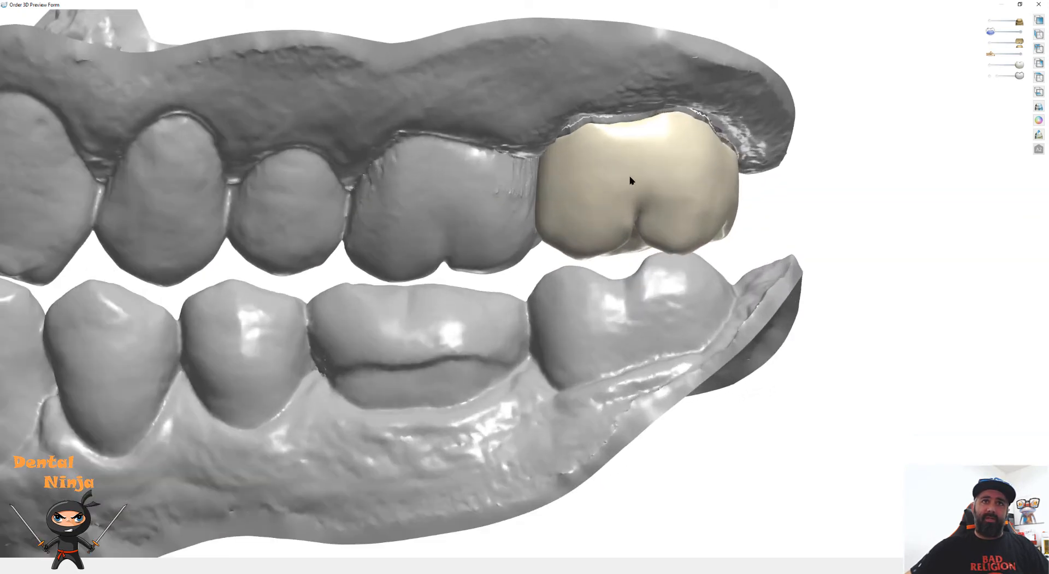
{"action": "left_click_drag", "start_coordinate": [628, 181], "coordinate": [560, 268]}
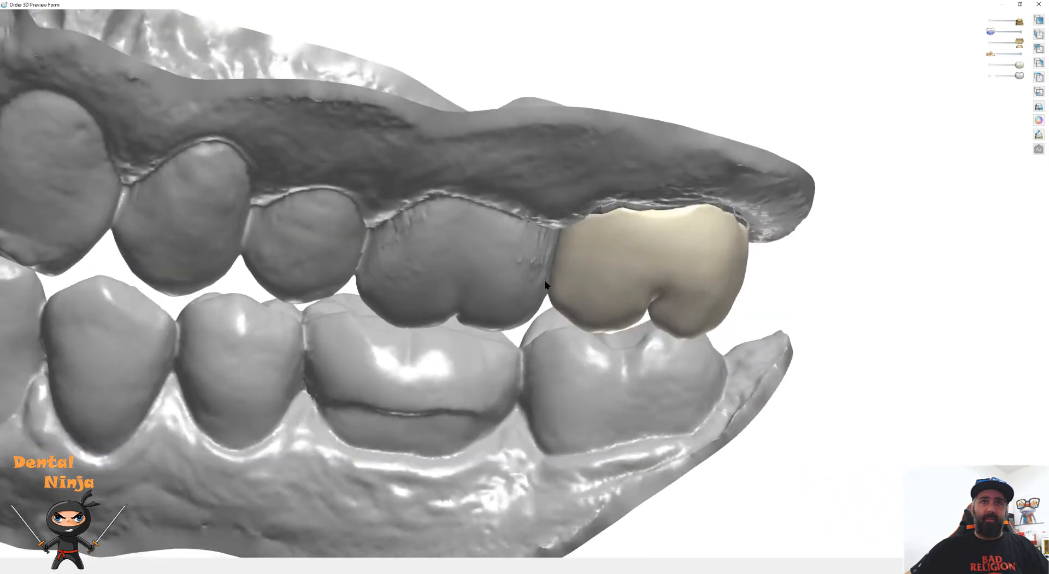
{"action": "left_click_drag", "start_coordinate": [545, 284], "coordinate": [645, 230]}
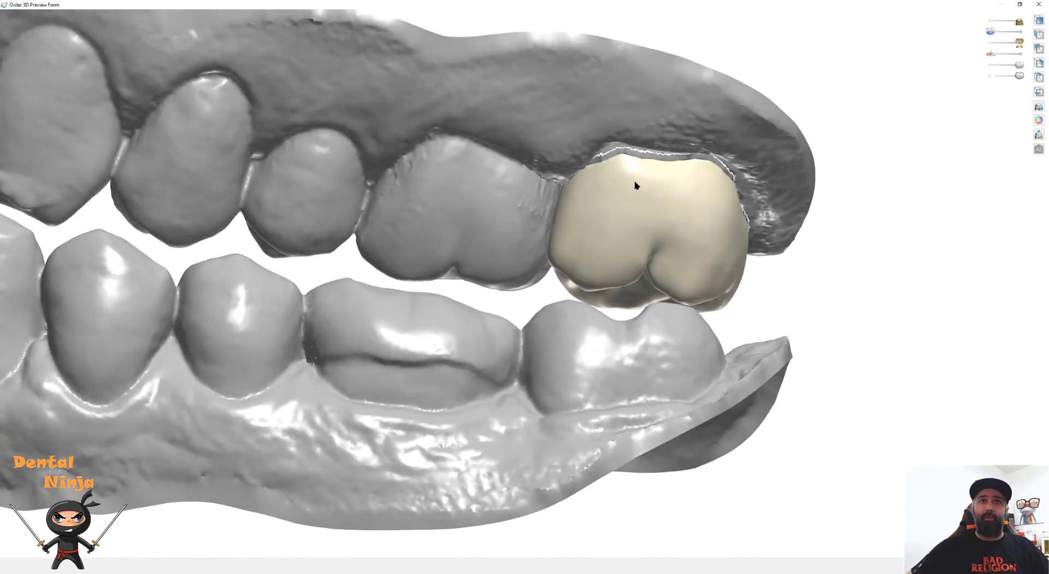
{"action": "left_click_drag", "start_coordinate": [635, 185], "coordinate": [694, 227]}
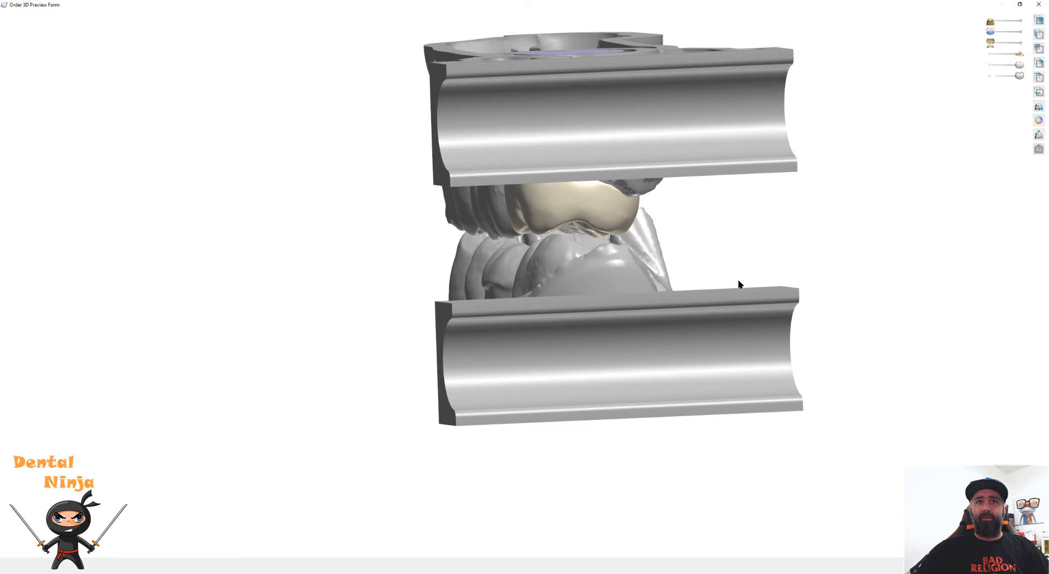
Tilt the mounted models, then select the ITERO BITES order from the 'itero bite' search results.
{"action": "left_click_drag", "start_coordinate": [739, 284], "coordinate": [495, 199]}
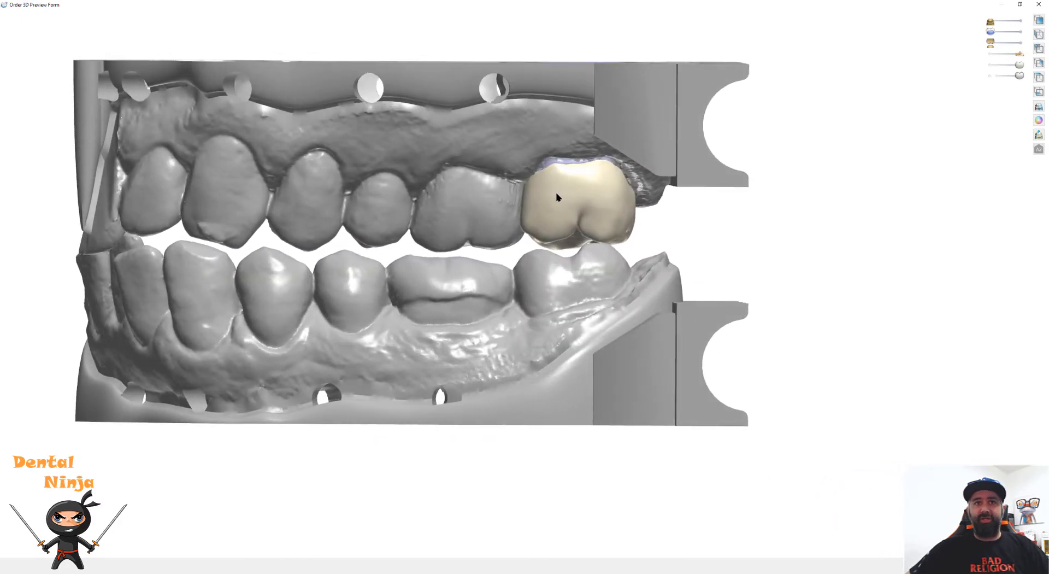
{"action": "left_click_drag", "start_coordinate": [559, 197], "coordinate": [525, 221]}
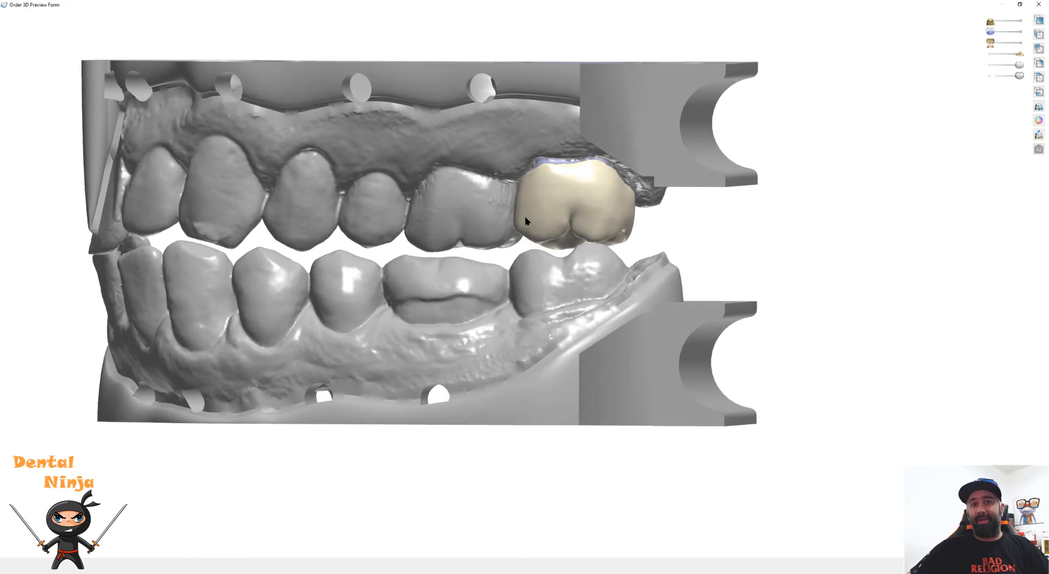
{"action": "mouse_move", "coordinate": [647, 321]}
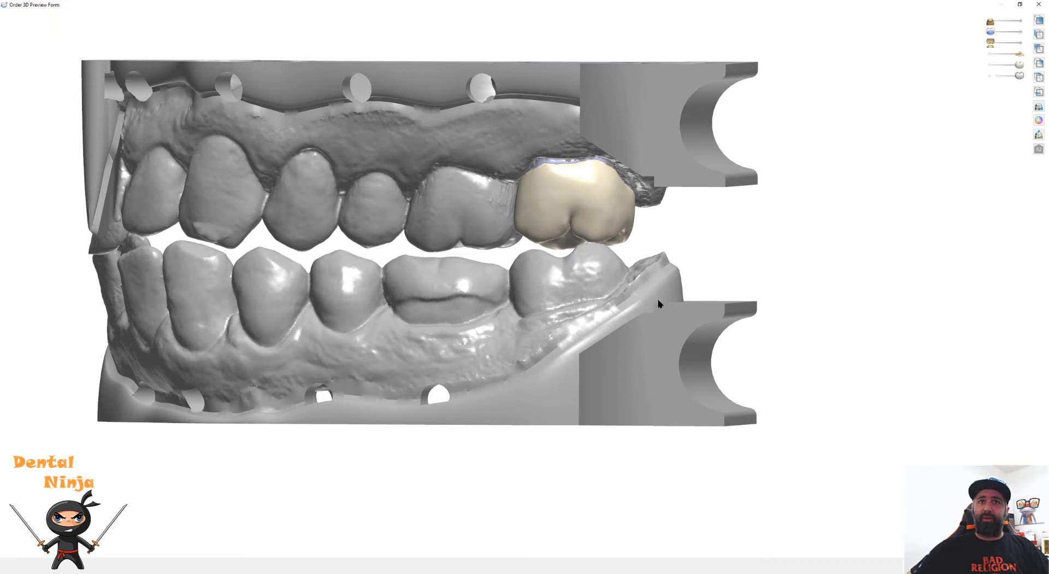
{"action": "mouse_move", "coordinate": [675, 320]}
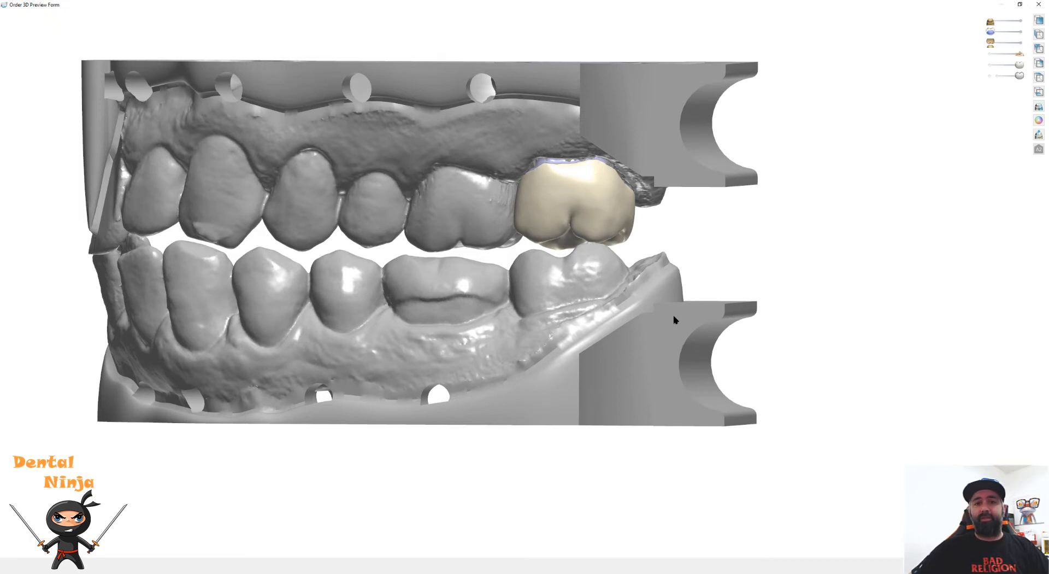
{"action": "mouse_move", "coordinate": [624, 114]}
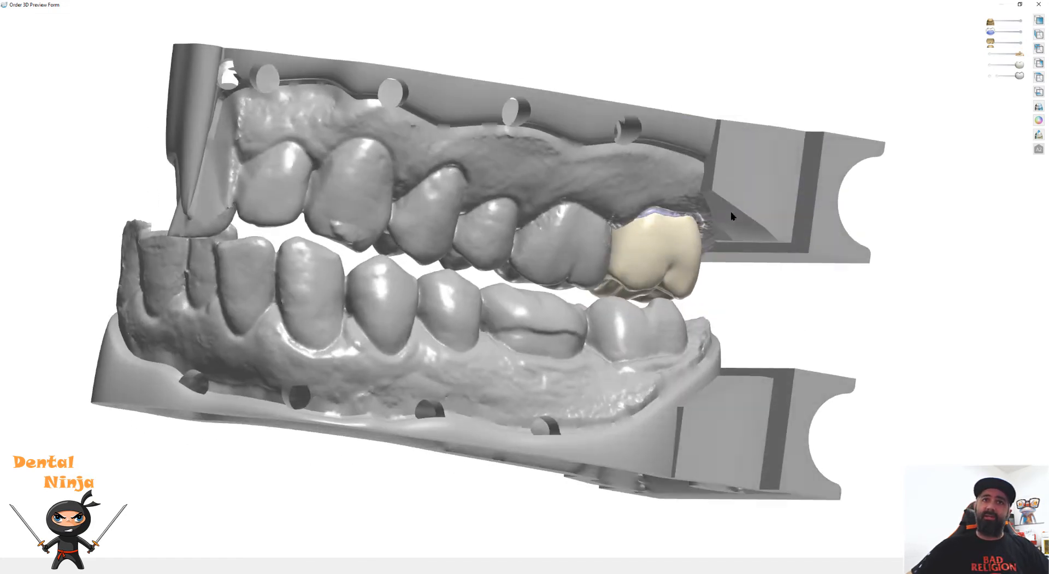
{"action": "left_click_drag", "start_coordinate": [469, 268], "coordinate": [455, 234]}
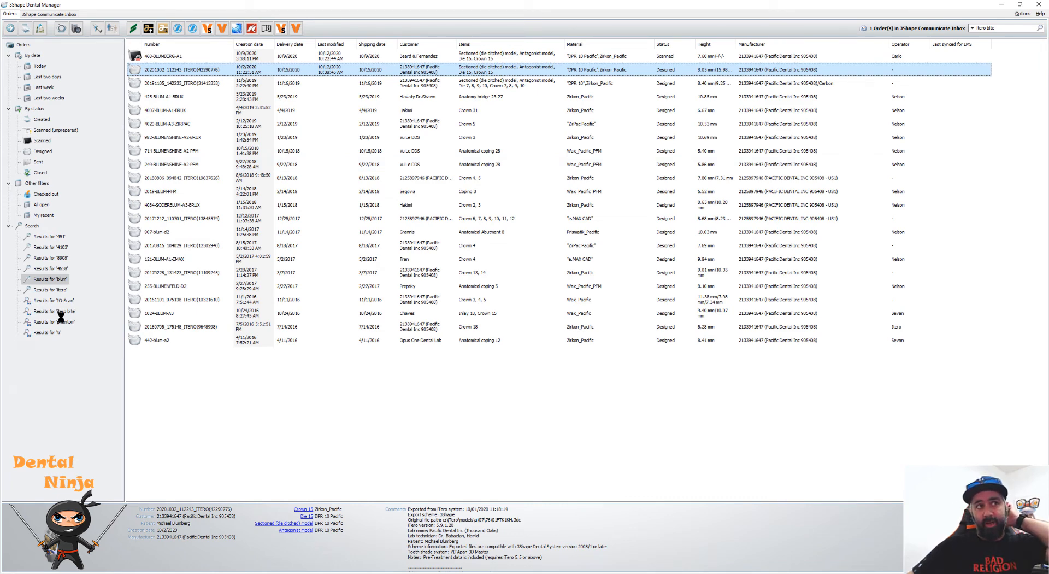
{"action": "left_click", "coordinate": [54, 311]}
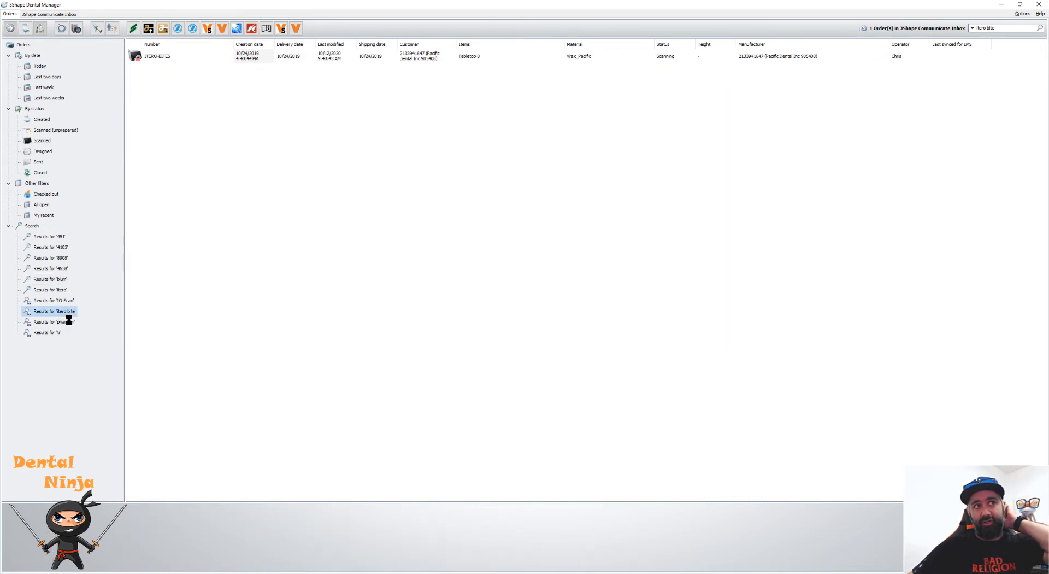
{"action": "left_click", "coordinate": [159, 60]}
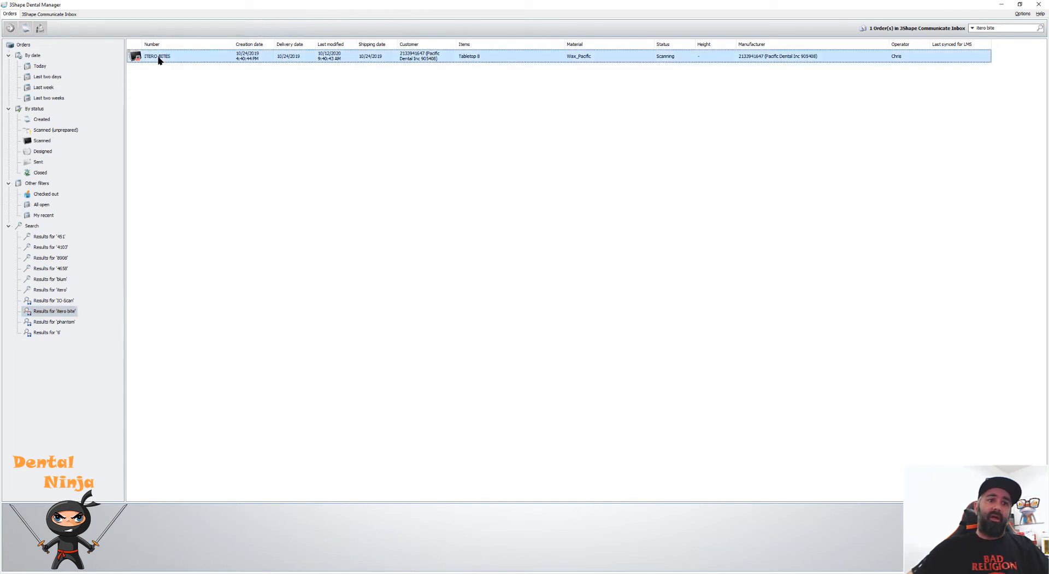
Open the ITERO BITES order in ScanIt and start saving its completed bite scan.
{"action": "double_click", "coordinate": [156, 56]}
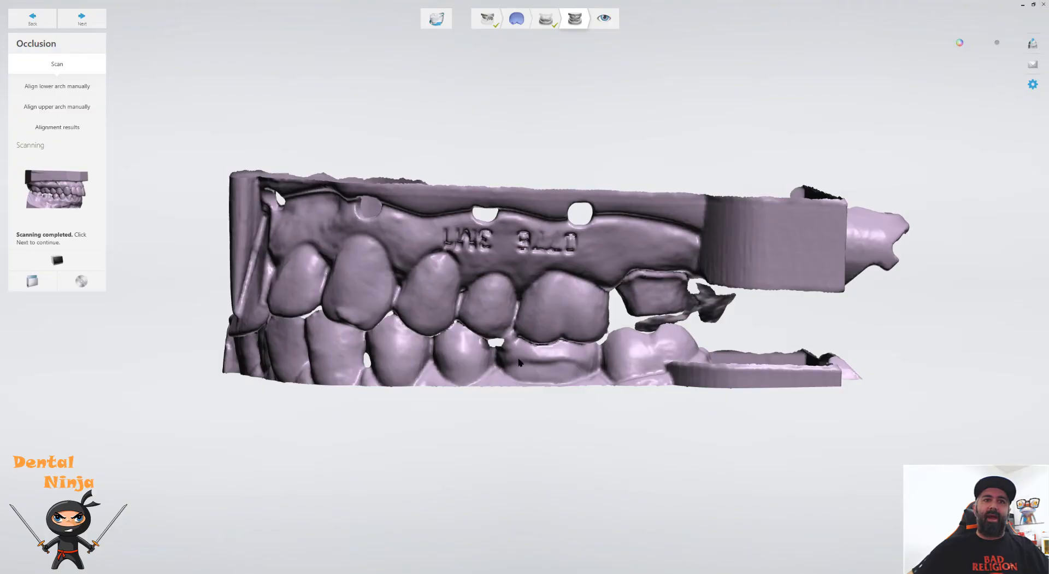
{"action": "mouse_move", "coordinate": [555, 21]}
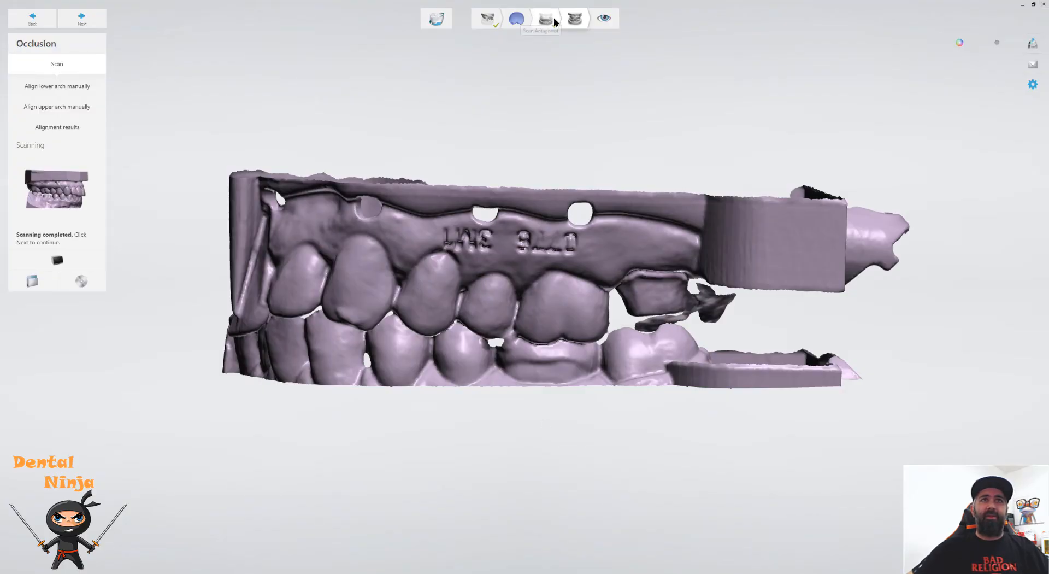
{"action": "left_click", "coordinate": [547, 18]}
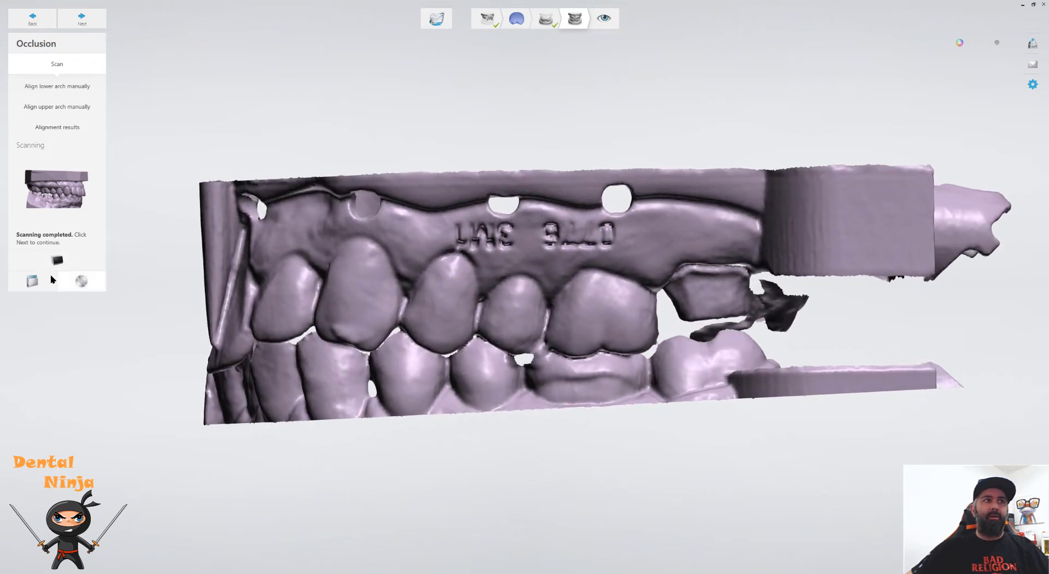
{"action": "mouse_move", "coordinate": [82, 281]}
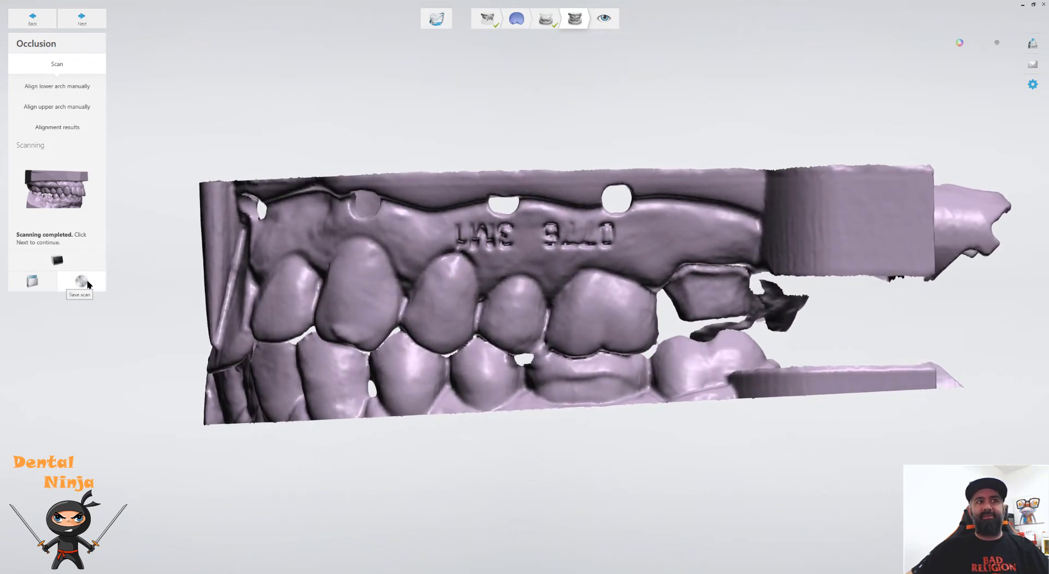
{"action": "left_click", "coordinate": [81, 281]}
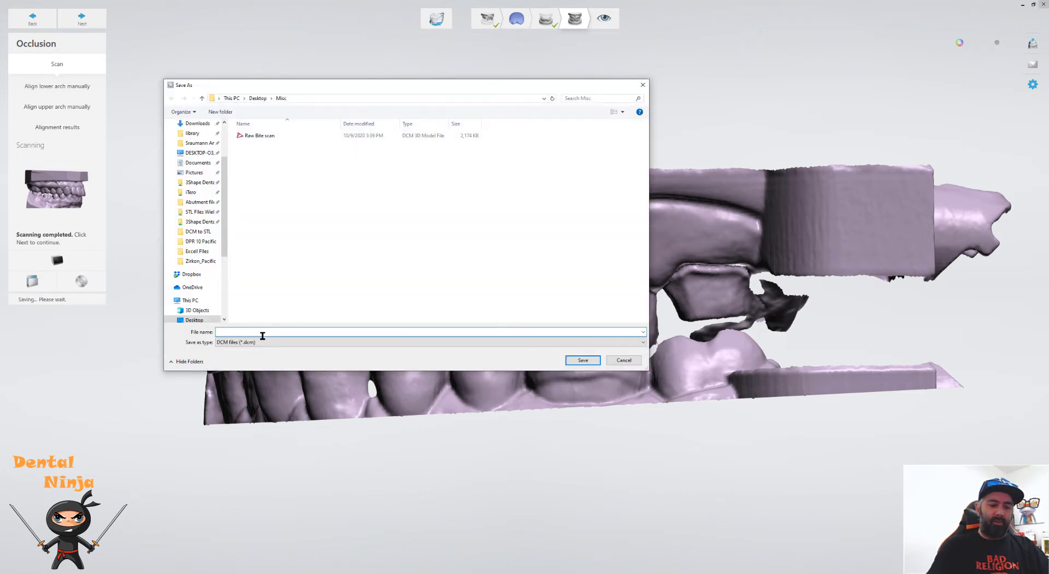
Clear the half-typed file name and copy the 'Raw Bite scan' phrase from the order notes.
{"action": "type", "text": "New b"}
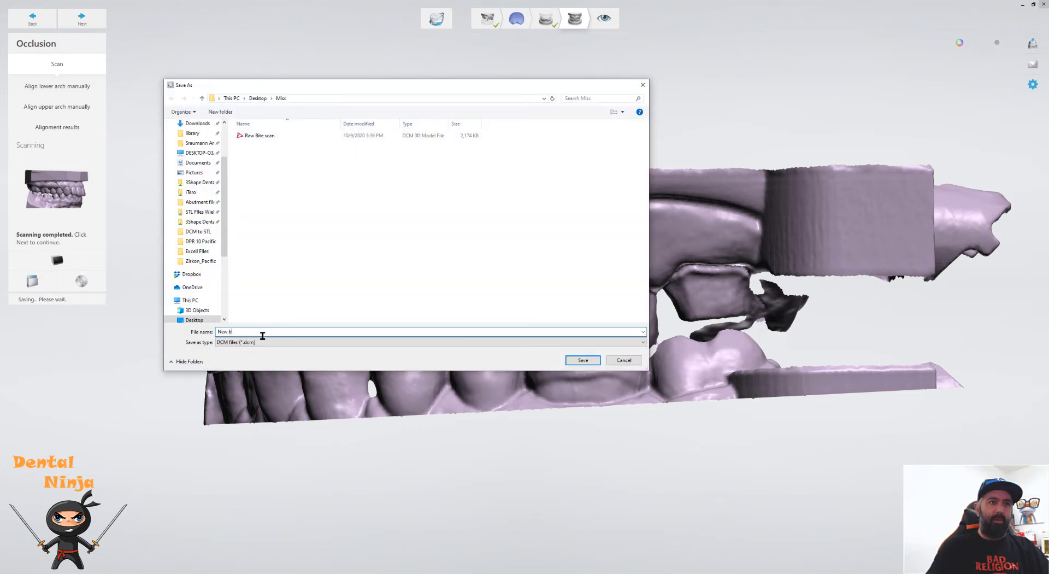
{"action": "key", "text": "Backspace"}
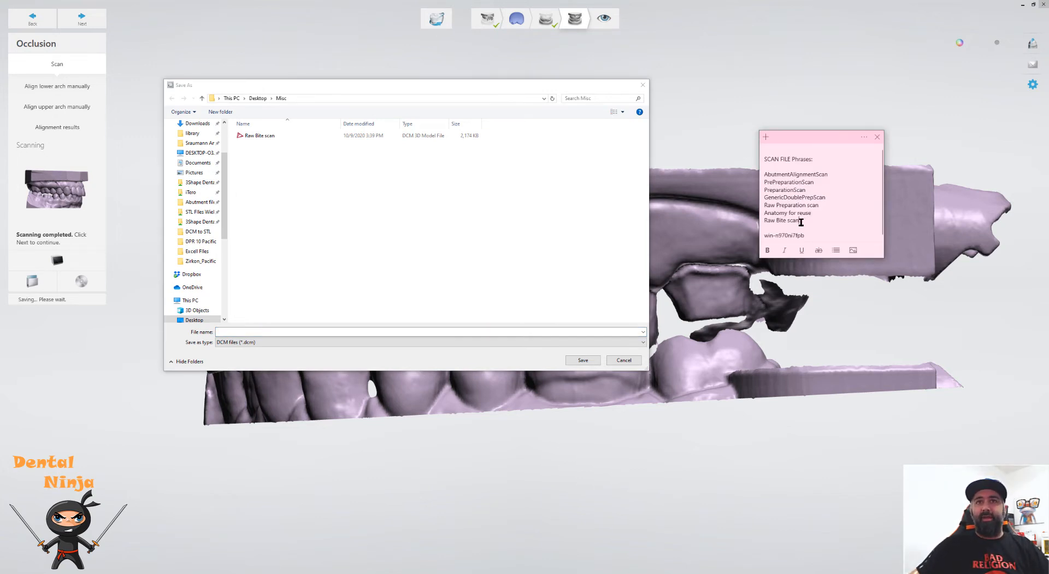
{"action": "double_click", "coordinate": [781, 220]}
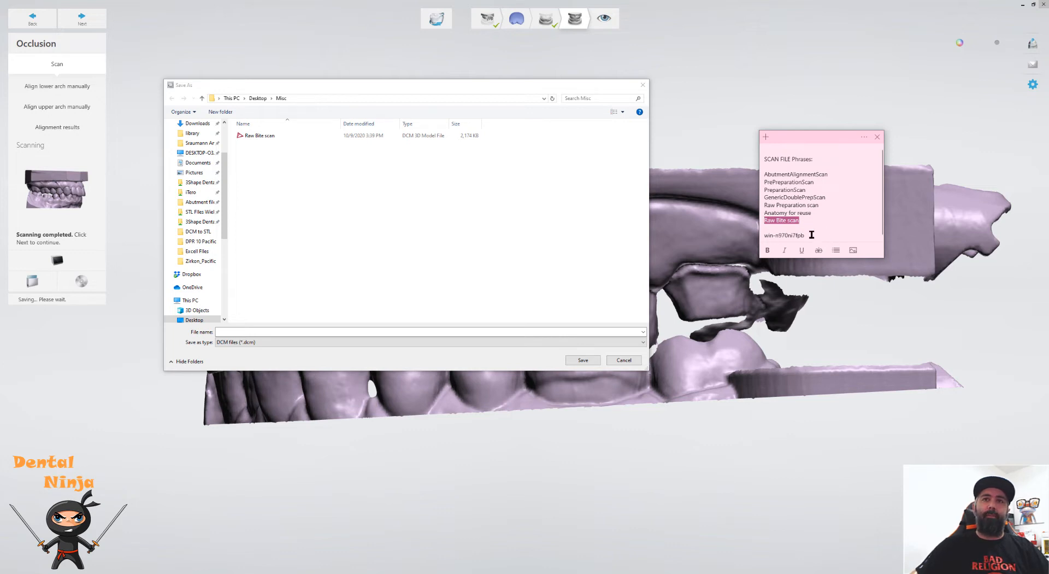
{"action": "right_click", "coordinate": [781, 220]}
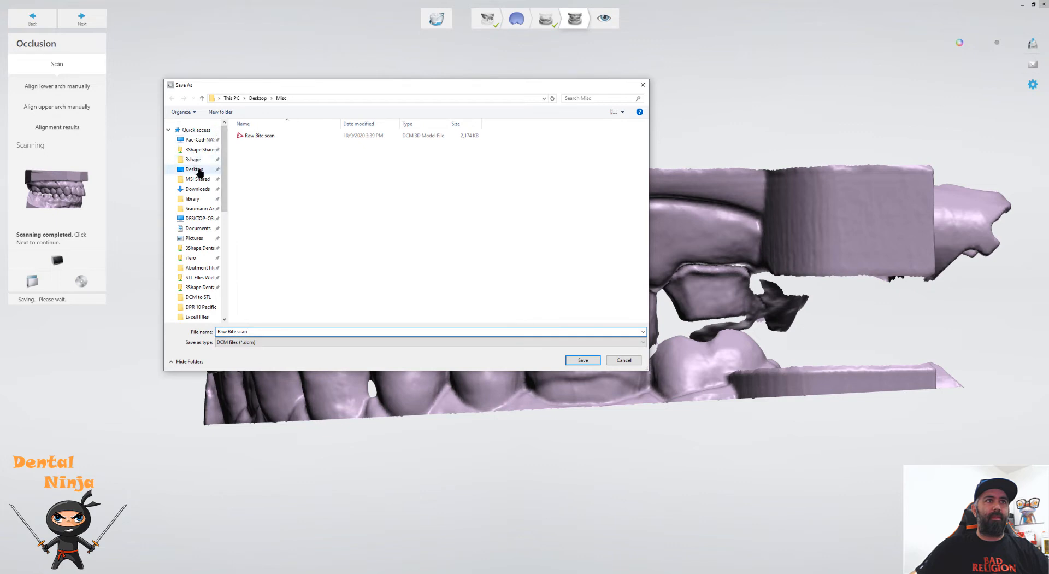
Save the scan to the Desktop, replacing Raw Bite scan.dcm, and close ScanIt.
{"action": "left_click", "coordinate": [193, 169]}
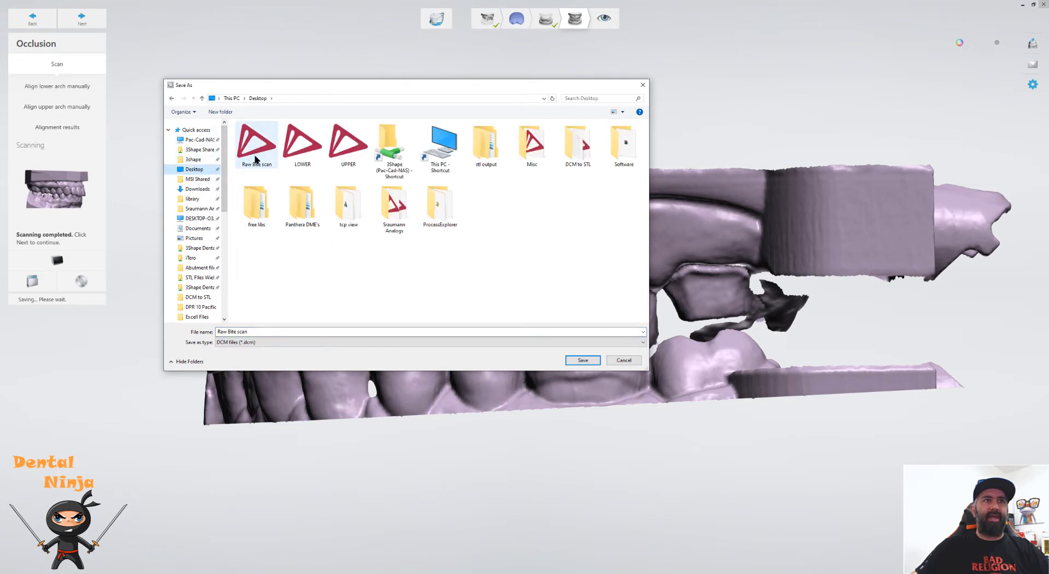
{"action": "left_click", "coordinate": [582, 360]}
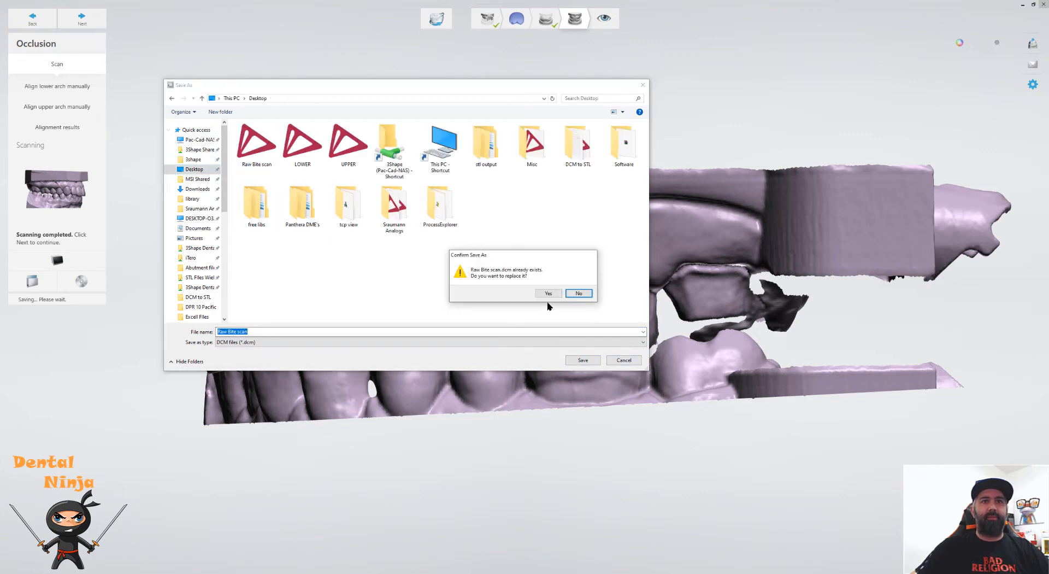
{"action": "left_click", "coordinate": [548, 293]}
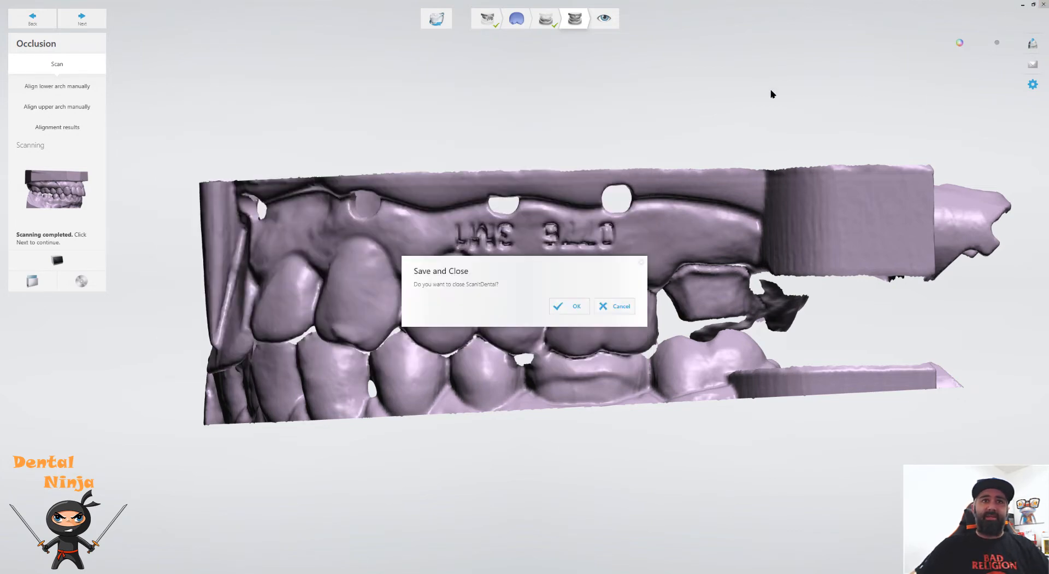
{"action": "left_click", "coordinate": [569, 306]}
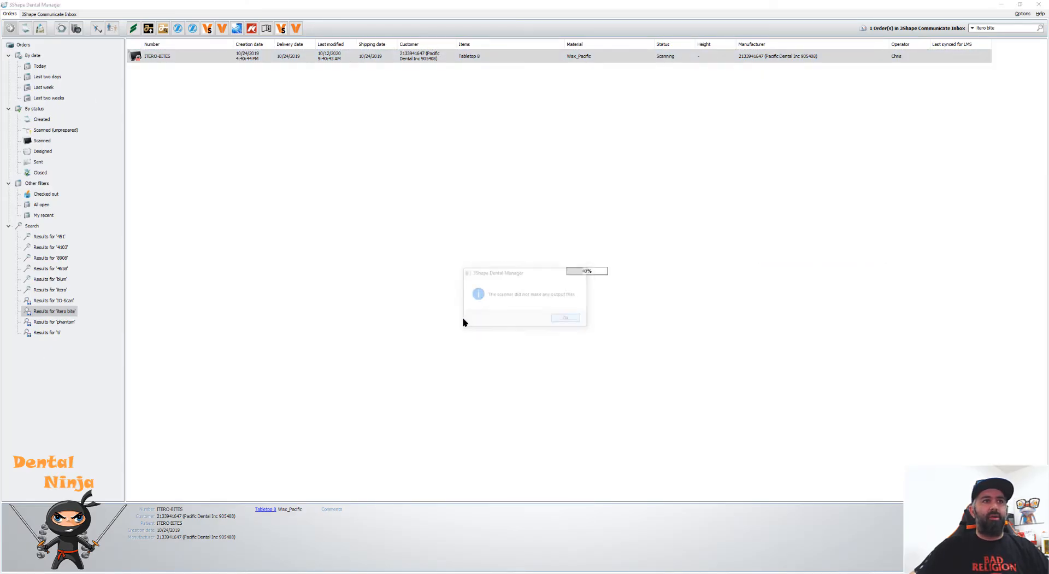
{"action": "left_click", "coordinate": [566, 318]}
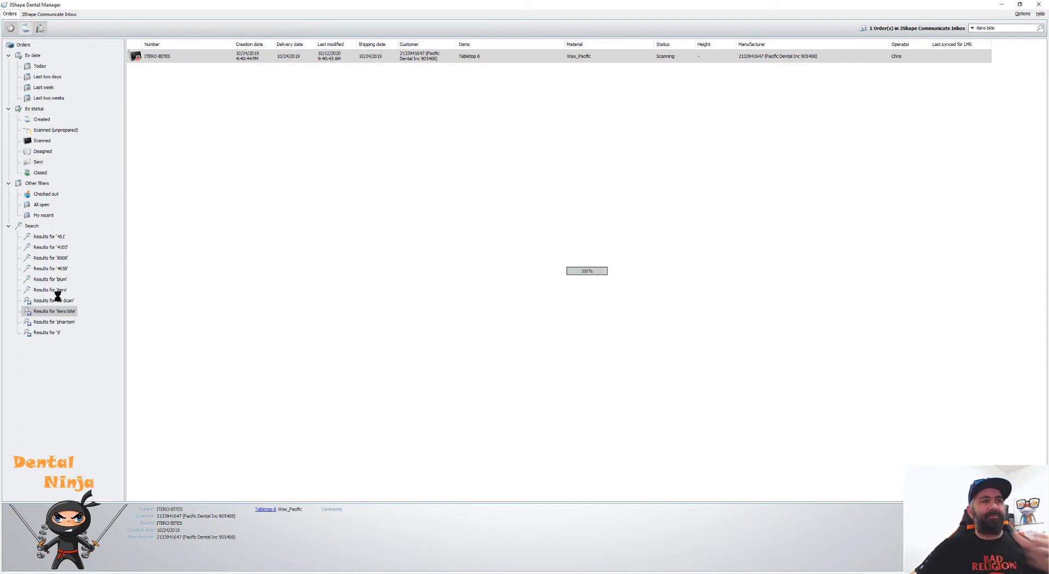
{"action": "mouse_move", "coordinate": [75, 300]}
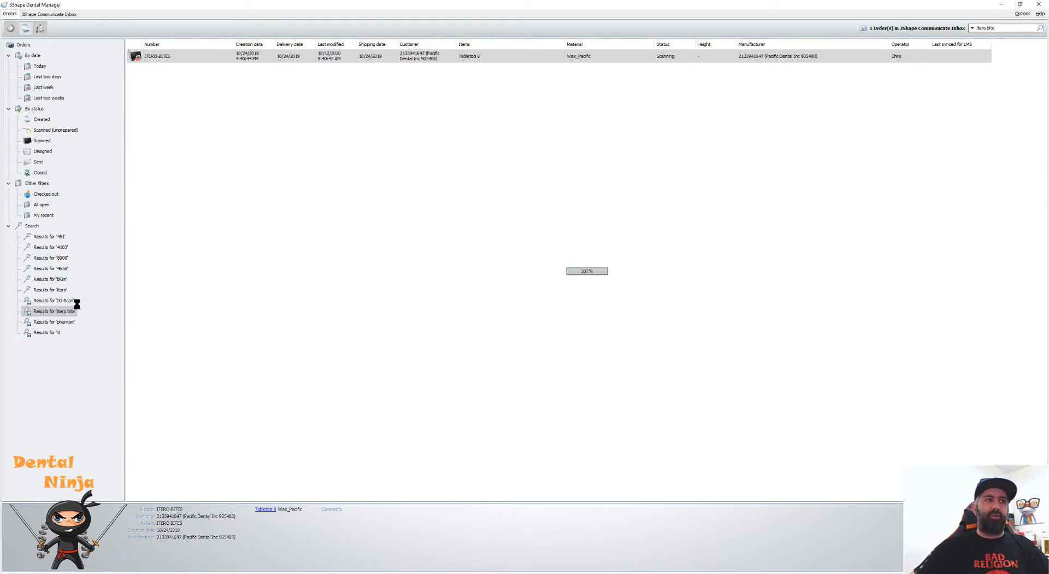
{"action": "left_click", "coordinate": [50, 279]}
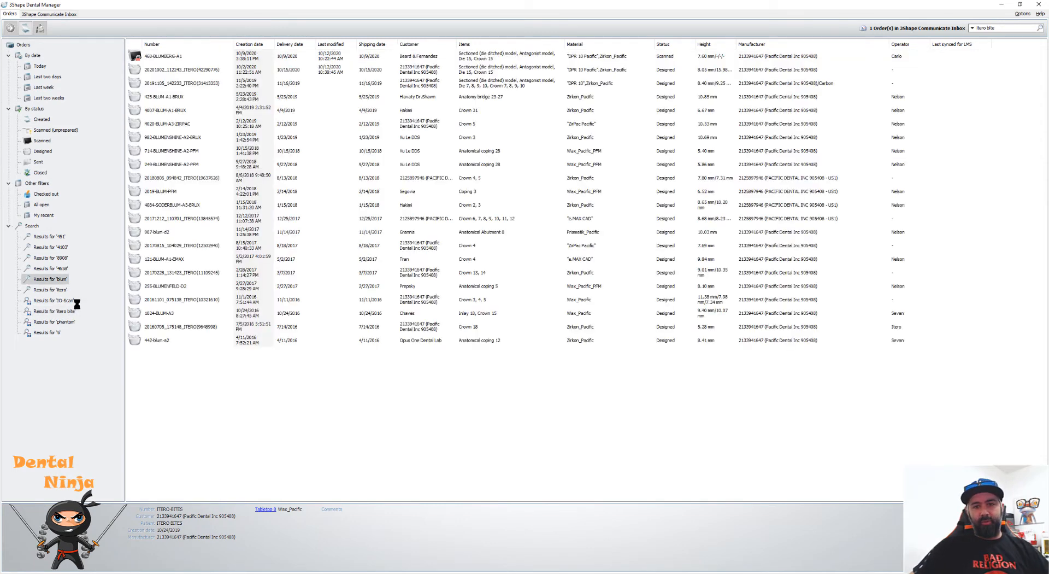
{"action": "left_click", "coordinate": [181, 69]}
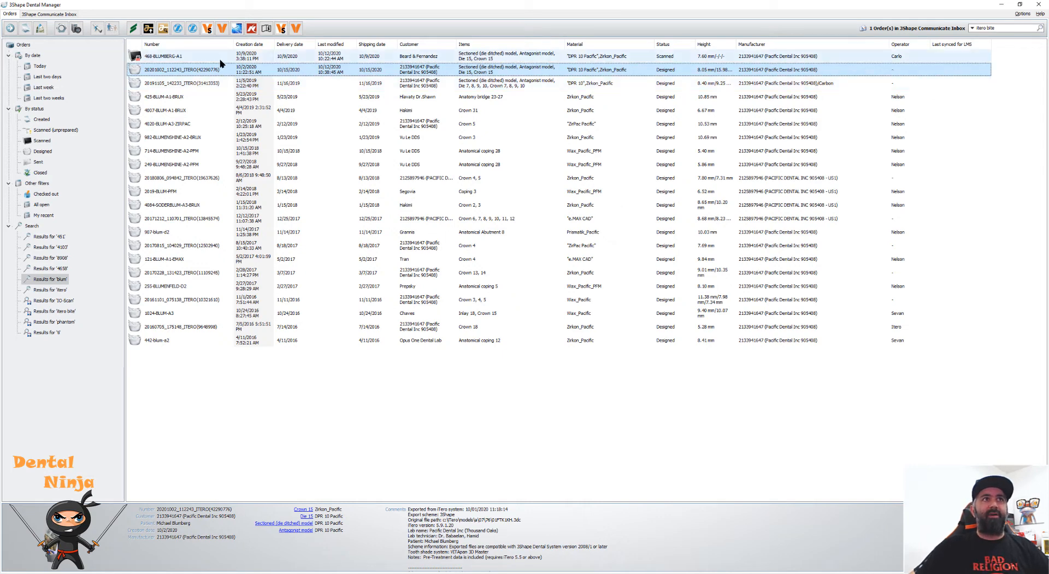
{"action": "mouse_move", "coordinate": [212, 75]}
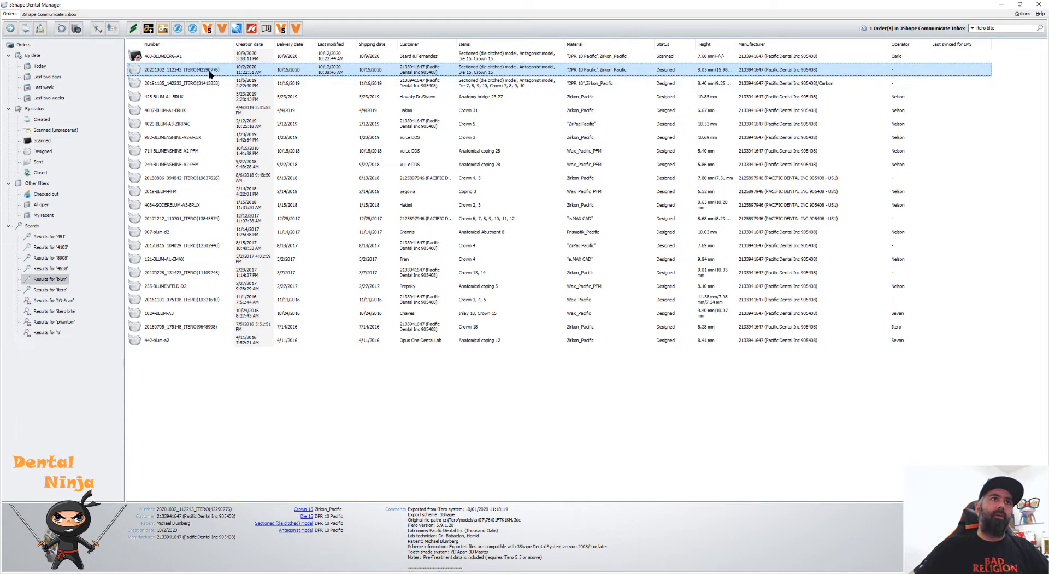
{"action": "mouse_move", "coordinate": [376, 179]}
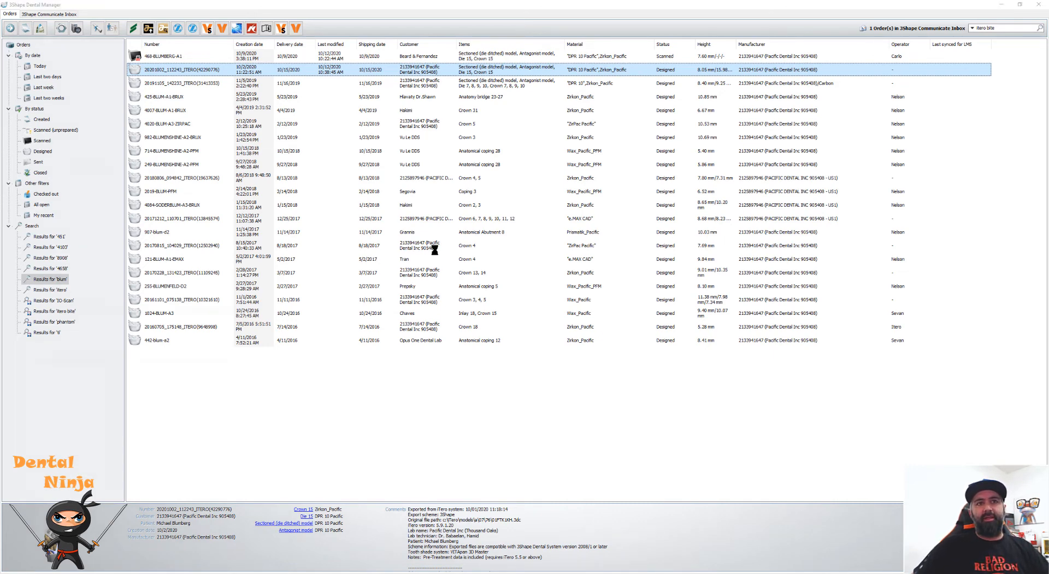
Set the iTero order's Antagonist scan to 'Antagonist + Occlusal alignment' in the Order Form.
{"action": "double_click", "coordinate": [186, 72]}
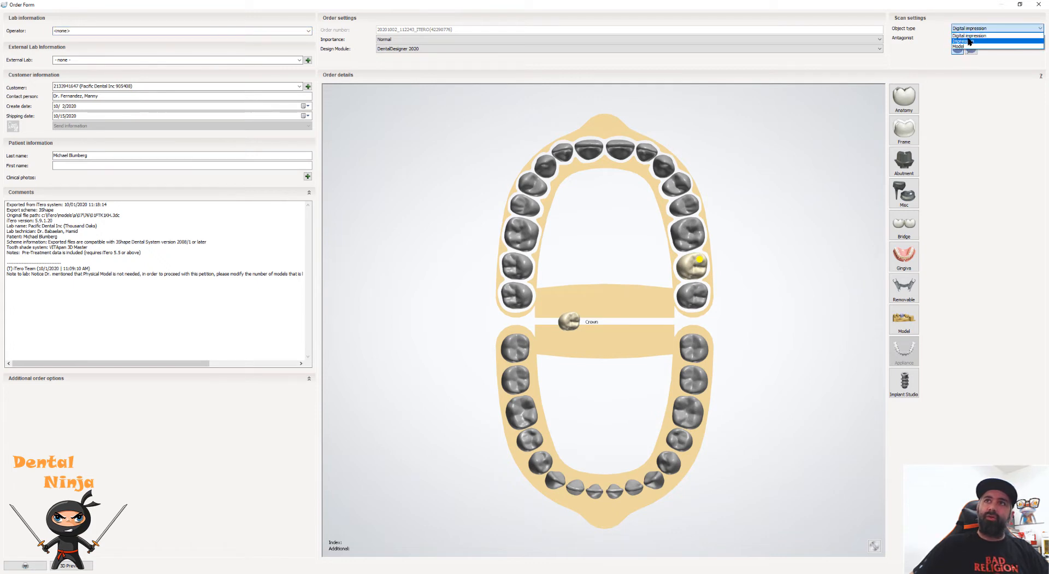
{"action": "left_click", "coordinate": [972, 26]}
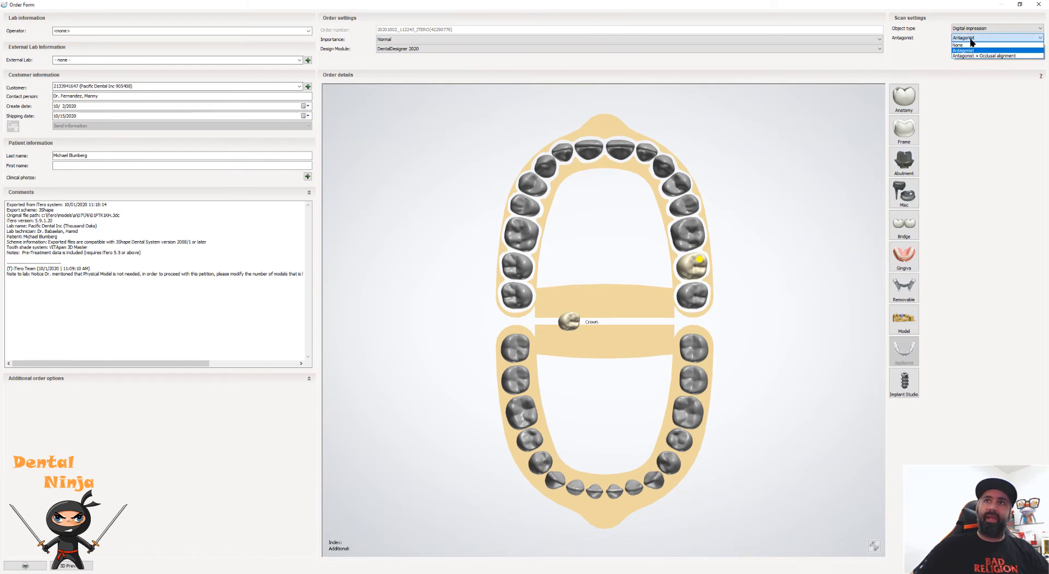
{"action": "mouse_move", "coordinate": [958, 59]}
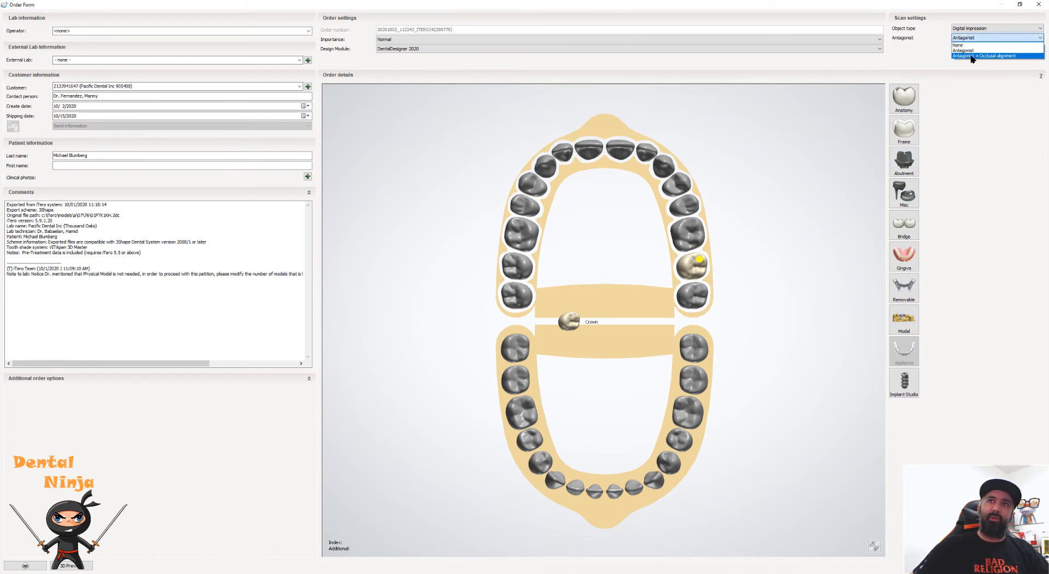
{"action": "left_click", "coordinate": [979, 57]}
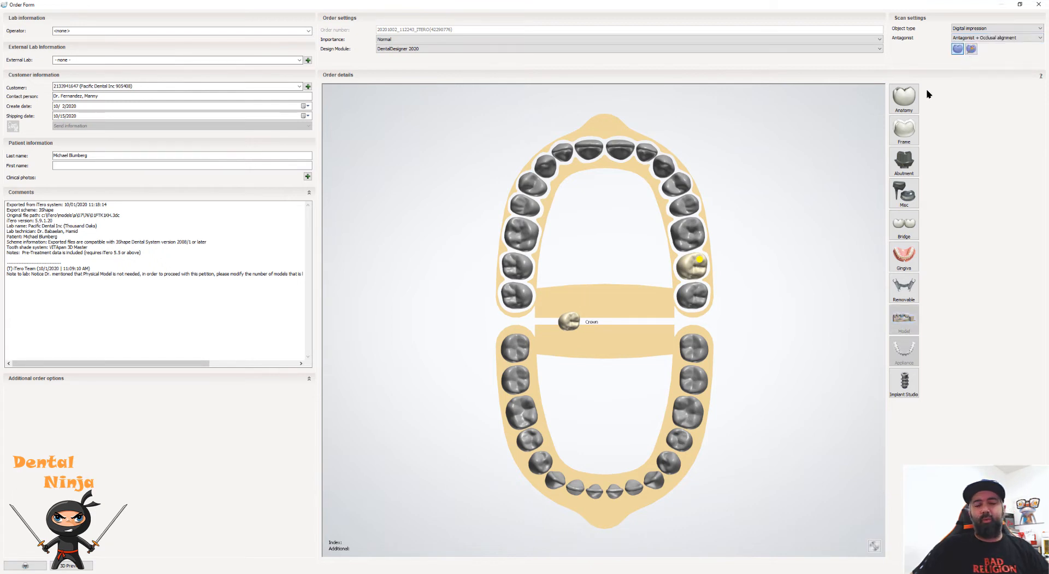
{"action": "mouse_move", "coordinate": [808, 423]}
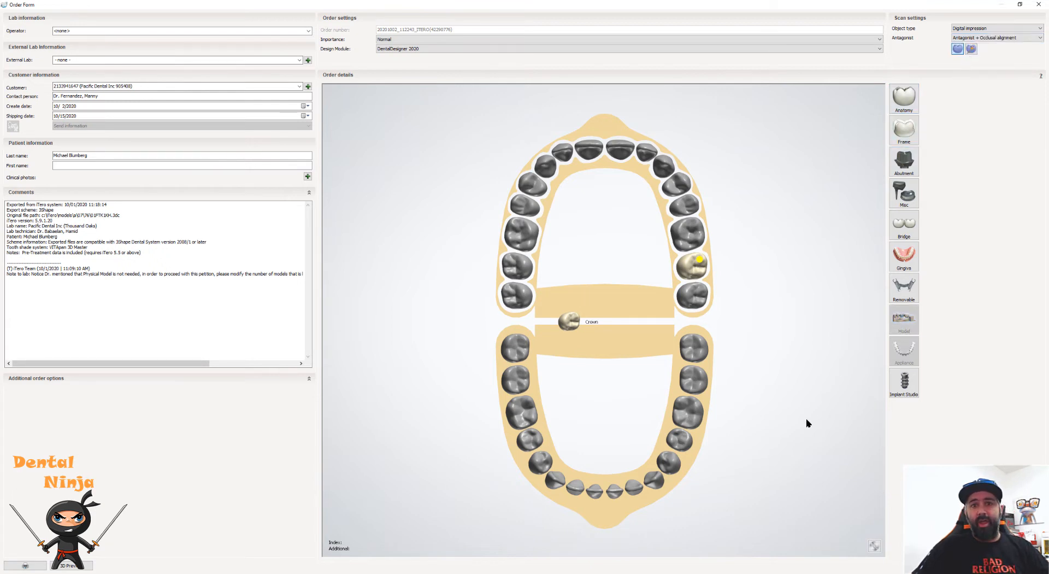
{"action": "mouse_move", "coordinate": [791, 427]}
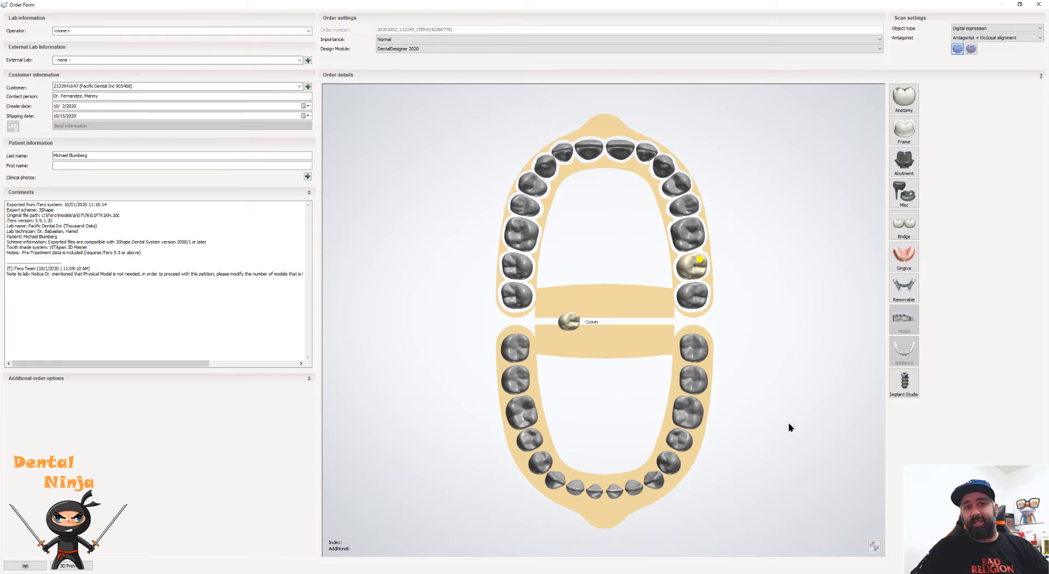
{"action": "mouse_move", "coordinate": [147, 157]}
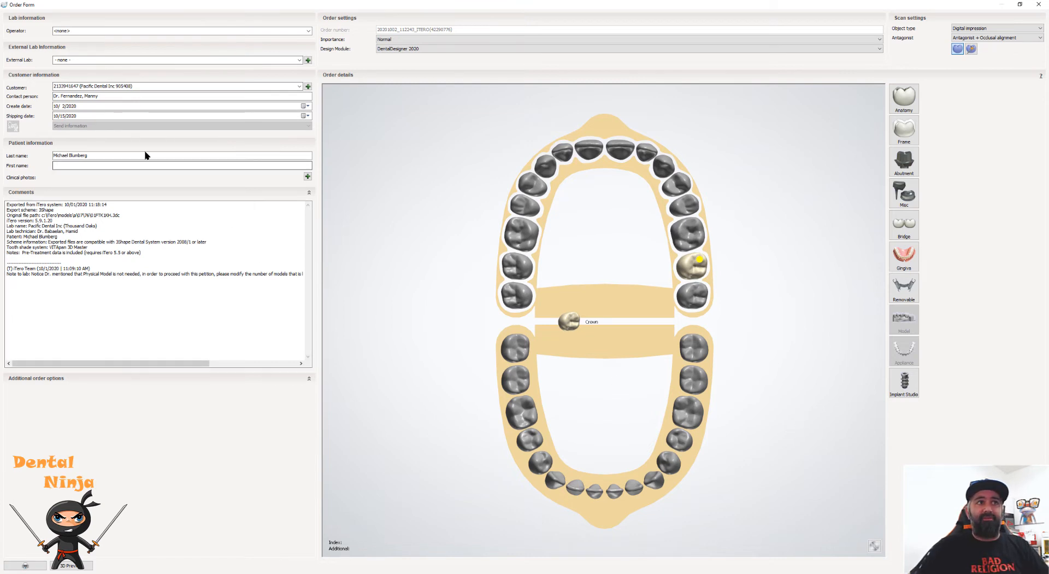
{"action": "mouse_move", "coordinate": [703, 493]}
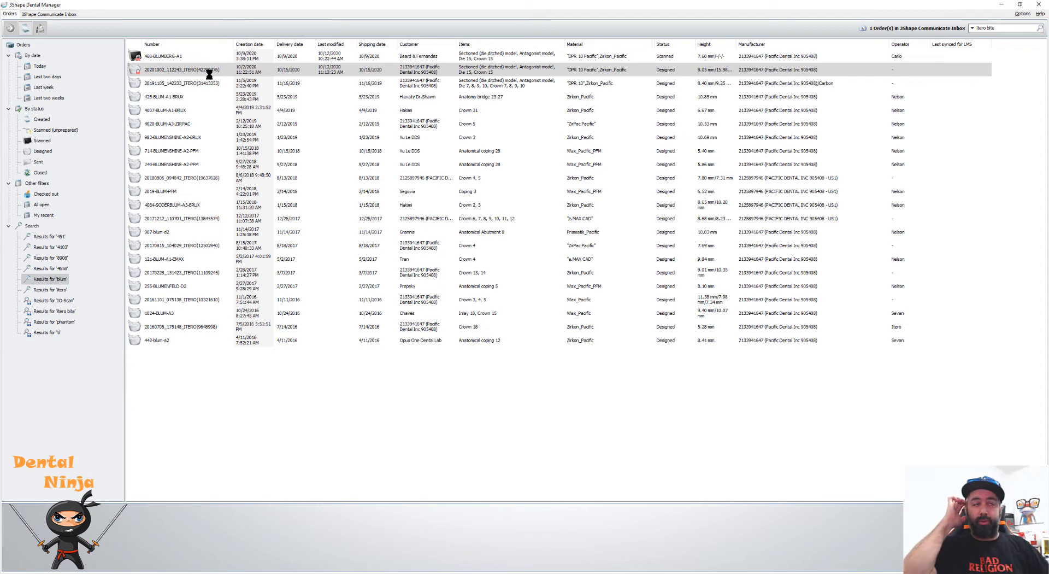
{"action": "mouse_move", "coordinate": [188, 83]}
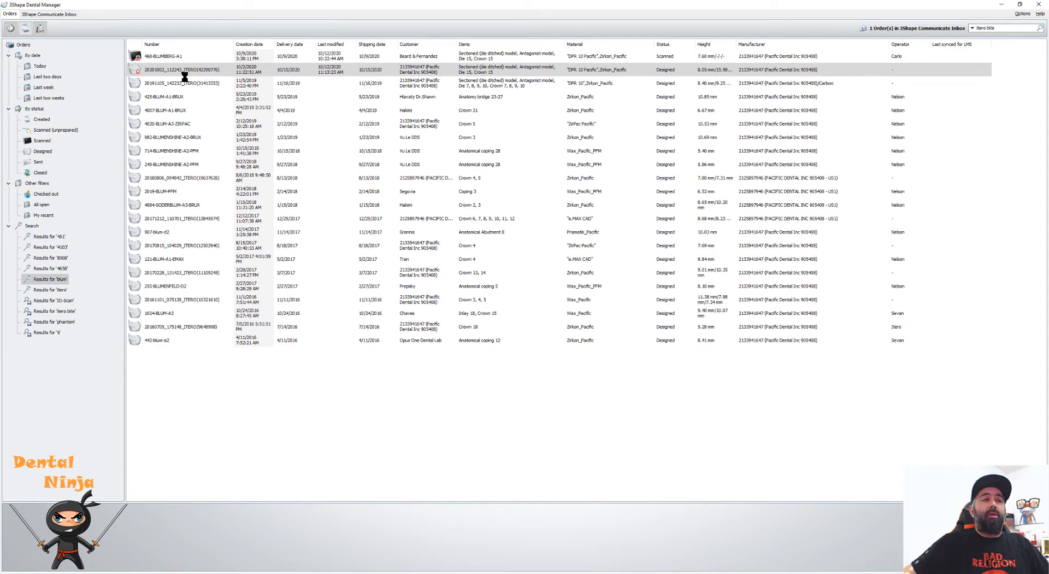
{"action": "mouse_move", "coordinate": [229, 115]}
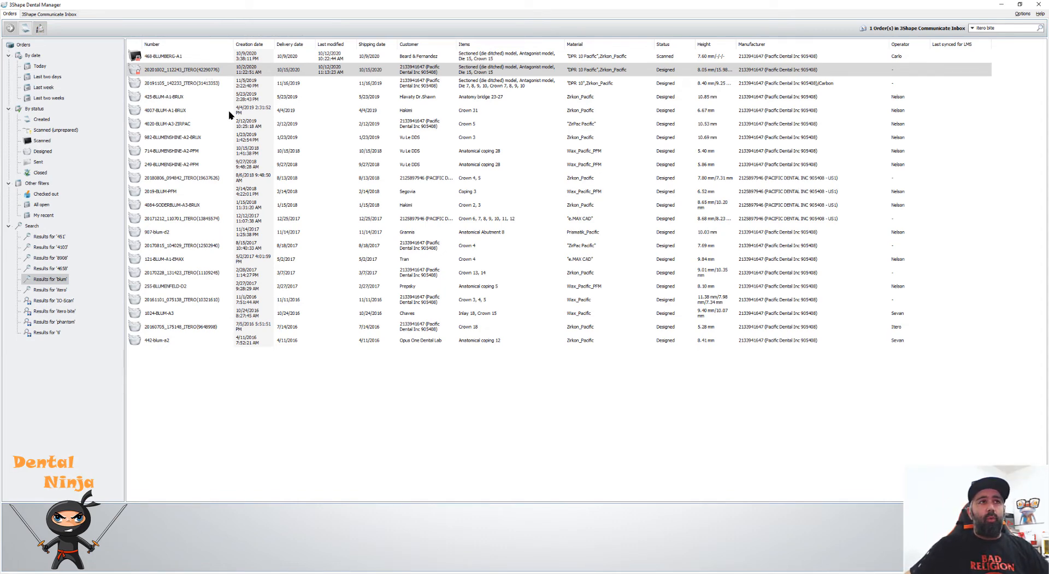
Create a 'Misc' folder inside the iTero order's Scans folder, beside Lower and Upper.
{"action": "left_click", "coordinate": [181, 70]}
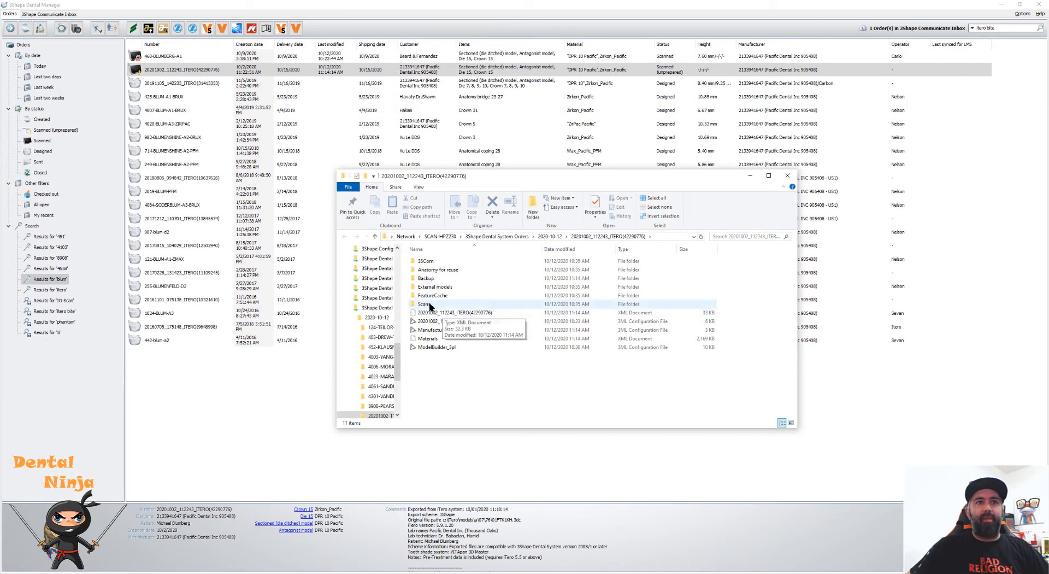
{"action": "double_click", "coordinate": [424, 304]}
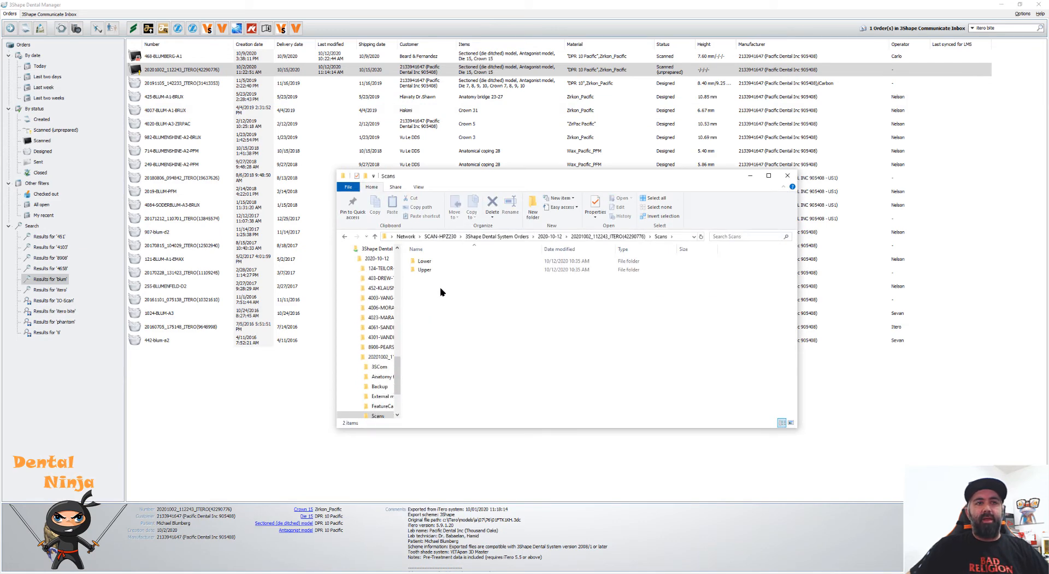
{"action": "left_click", "coordinate": [424, 269]}
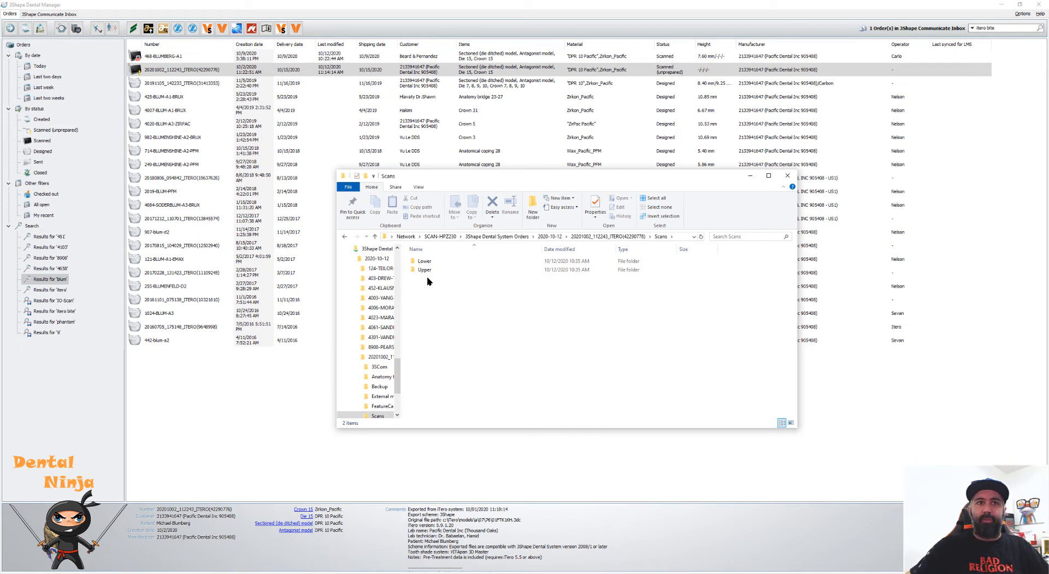
{"action": "mouse_move", "coordinate": [455, 324]}
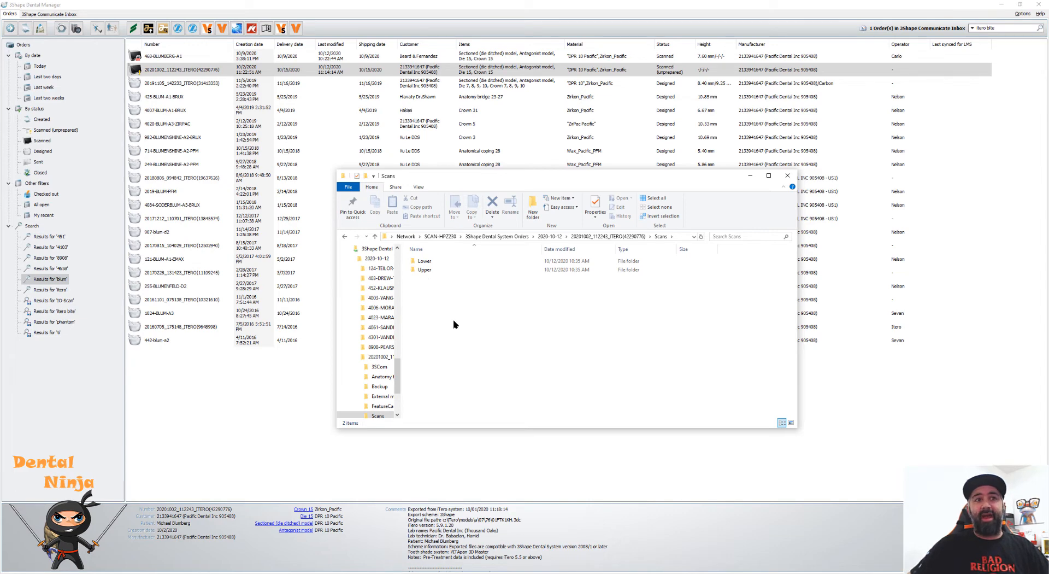
{"action": "right_click", "coordinate": [455, 324]}
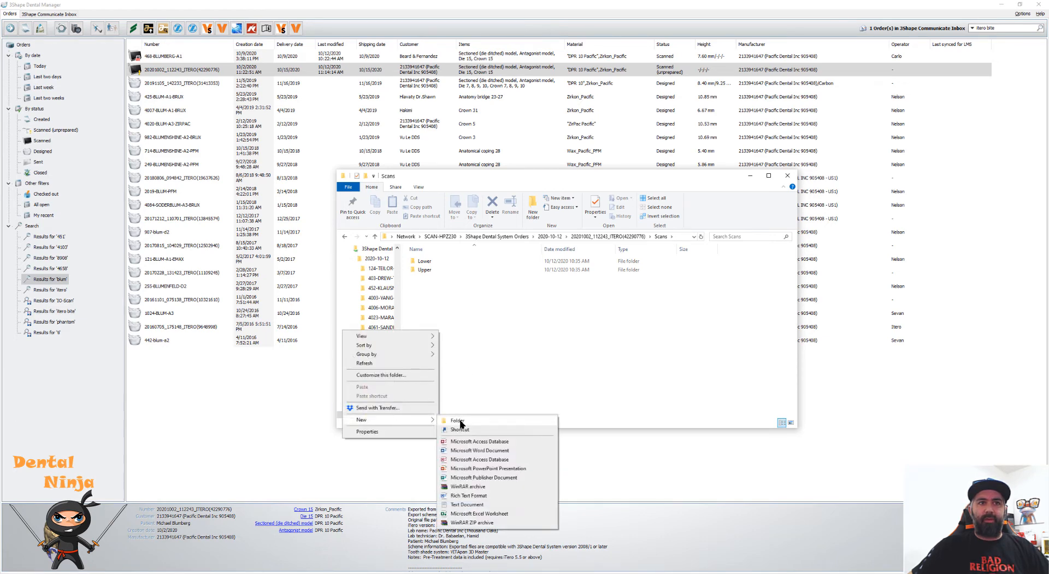
{"action": "left_click", "coordinate": [457, 420]}
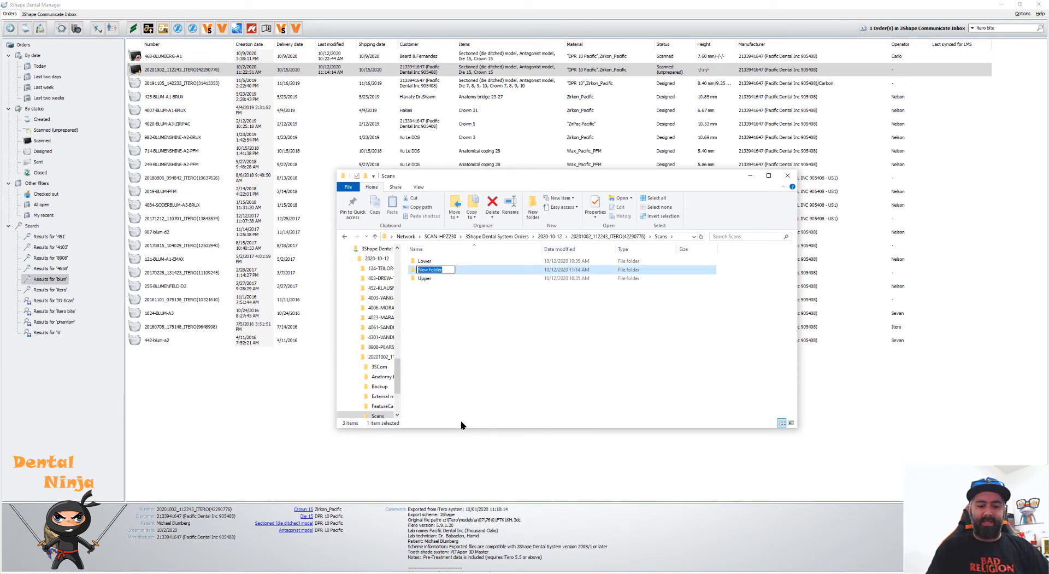
{"action": "type", "text": "M"}
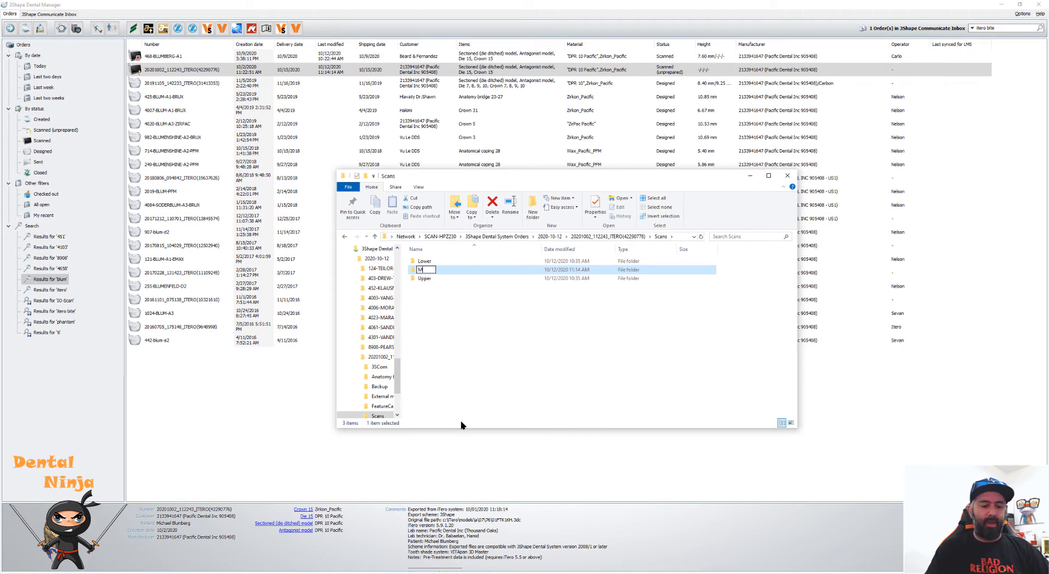
{"action": "type", "text": "Misc"}
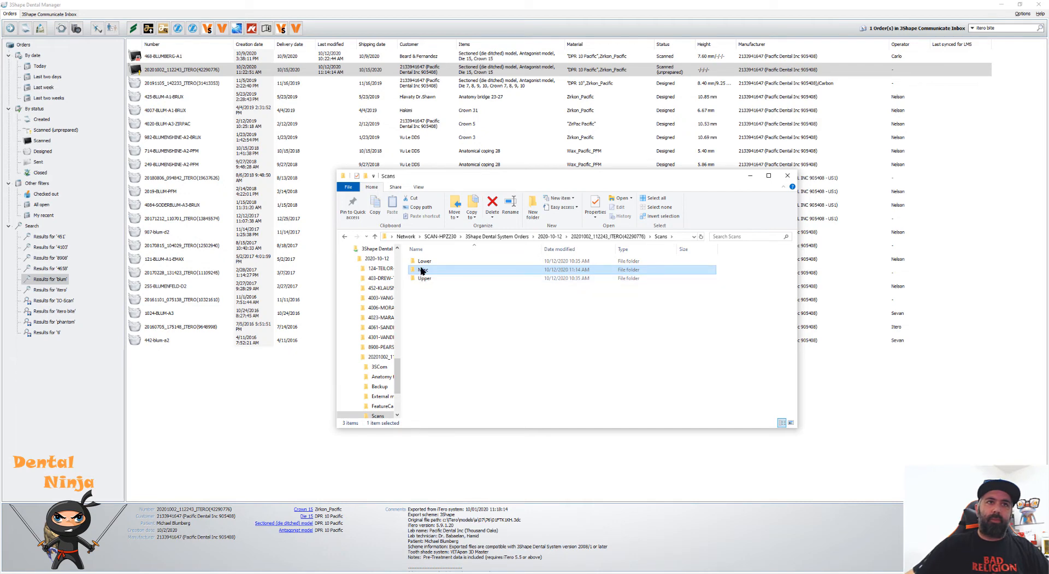
{"action": "double_click", "coordinate": [422, 270]}
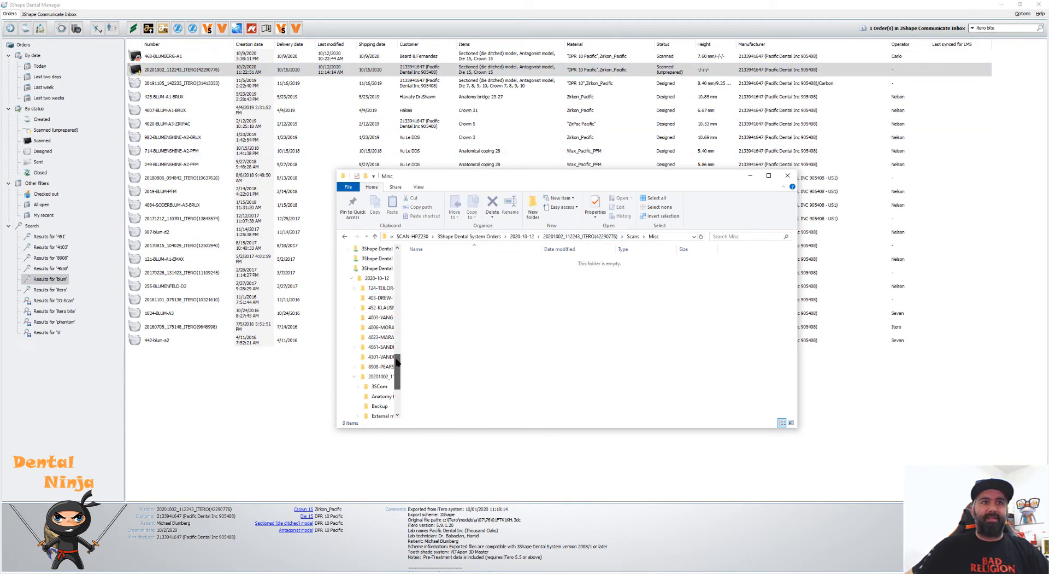
{"action": "left_click", "coordinate": [367, 295]}
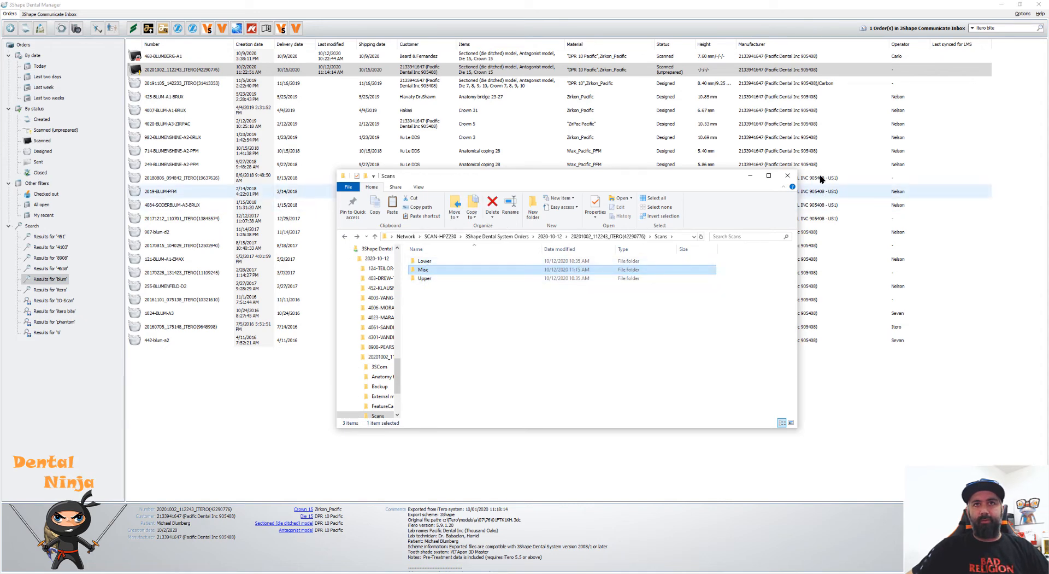
{"action": "left_click", "coordinate": [787, 175]}
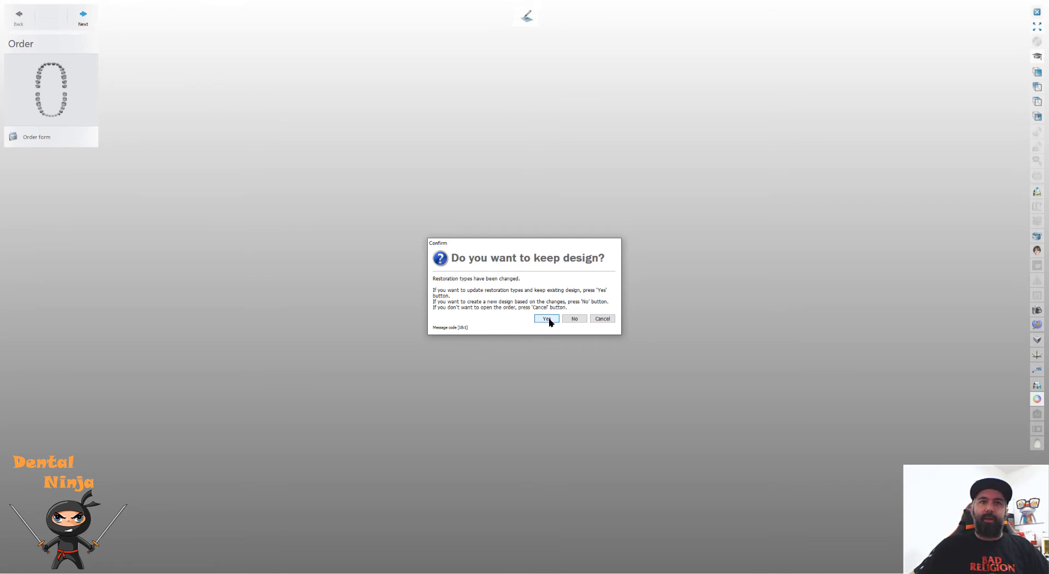
Answer Yes to keep the existing design despite the changed restoration types.
{"action": "left_click", "coordinate": [547, 318]}
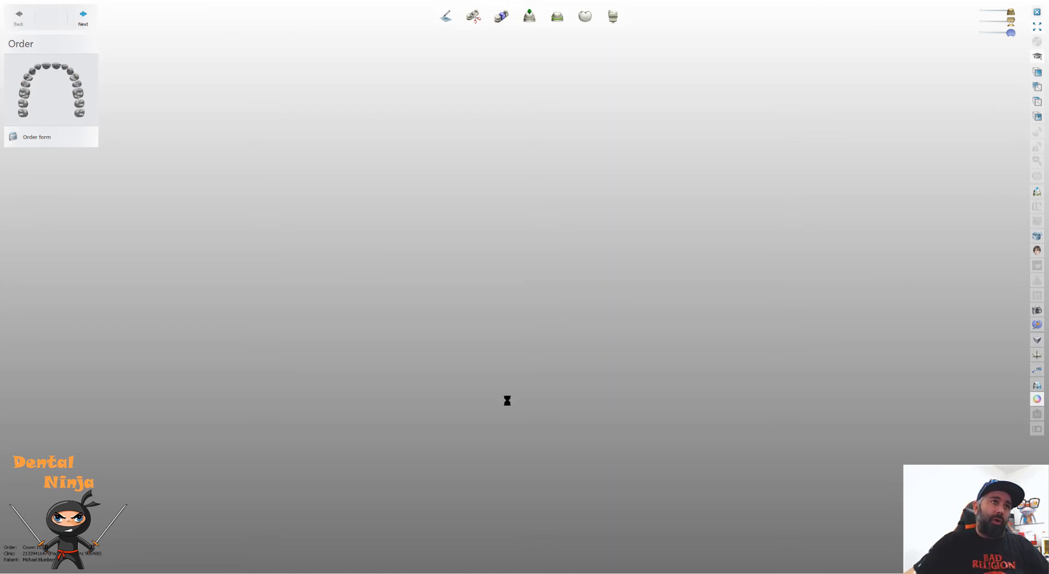
Choose Align to bite and mark matching points to align the upper jaw onto the bite scan.
{"action": "left_click", "coordinate": [82, 12]}
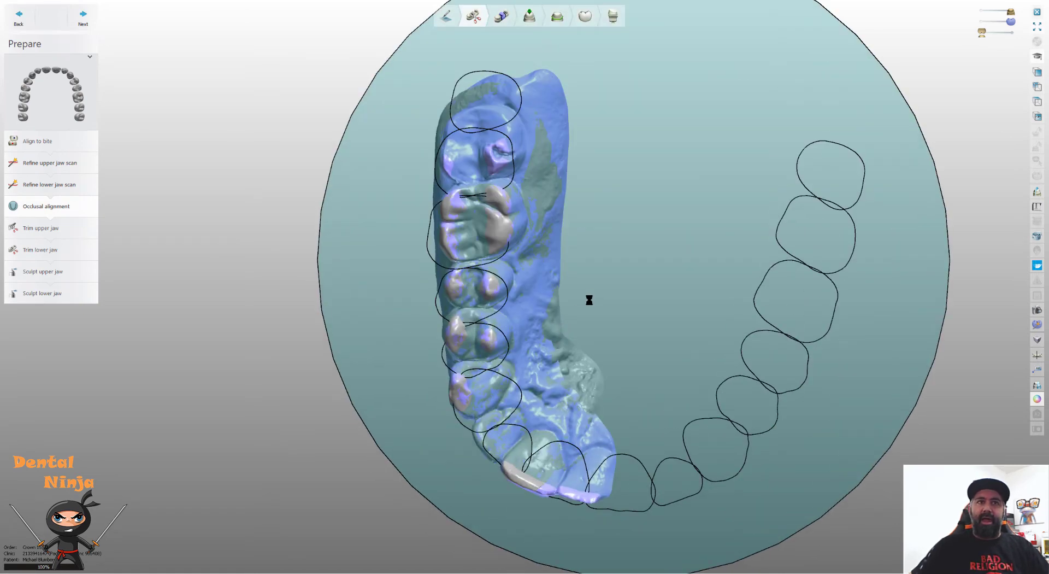
{"action": "left_click", "coordinate": [46, 206]}
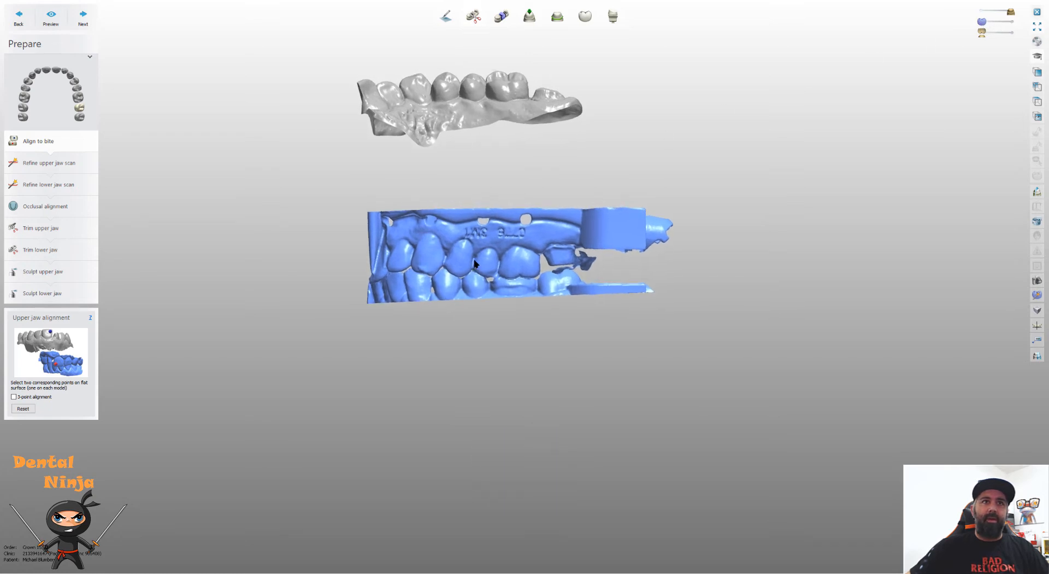
{"action": "left_click_drag", "start_coordinate": [468, 261], "coordinate": [525, 272]}
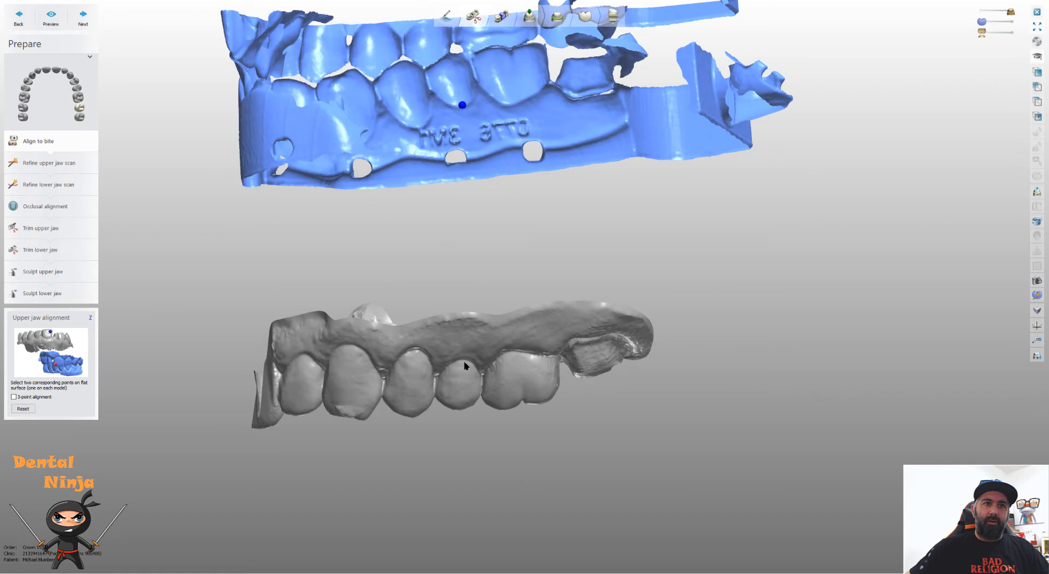
{"action": "left_click", "coordinate": [51, 14]}
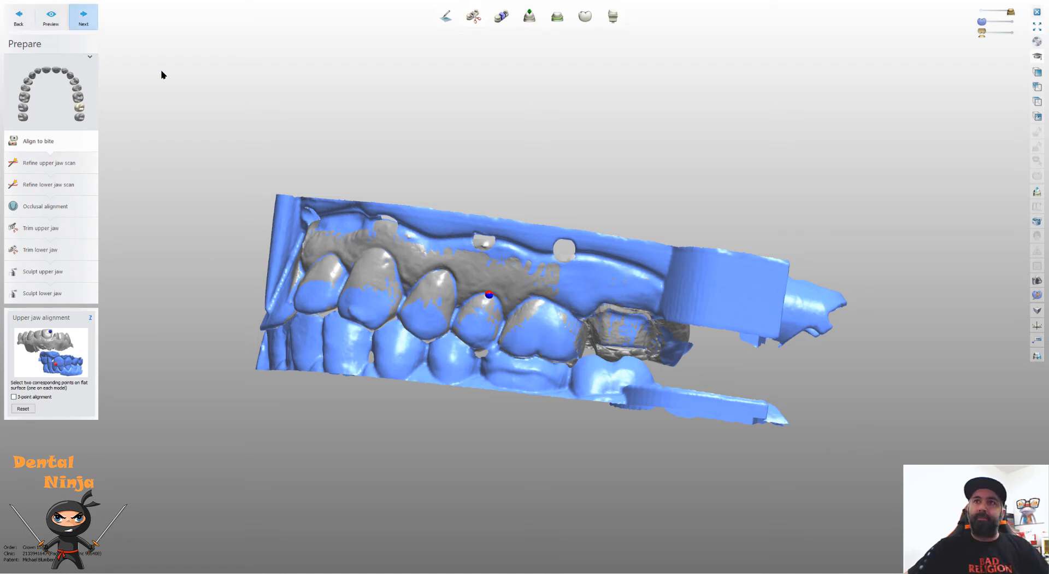
{"action": "mouse_move", "coordinate": [651, 126]}
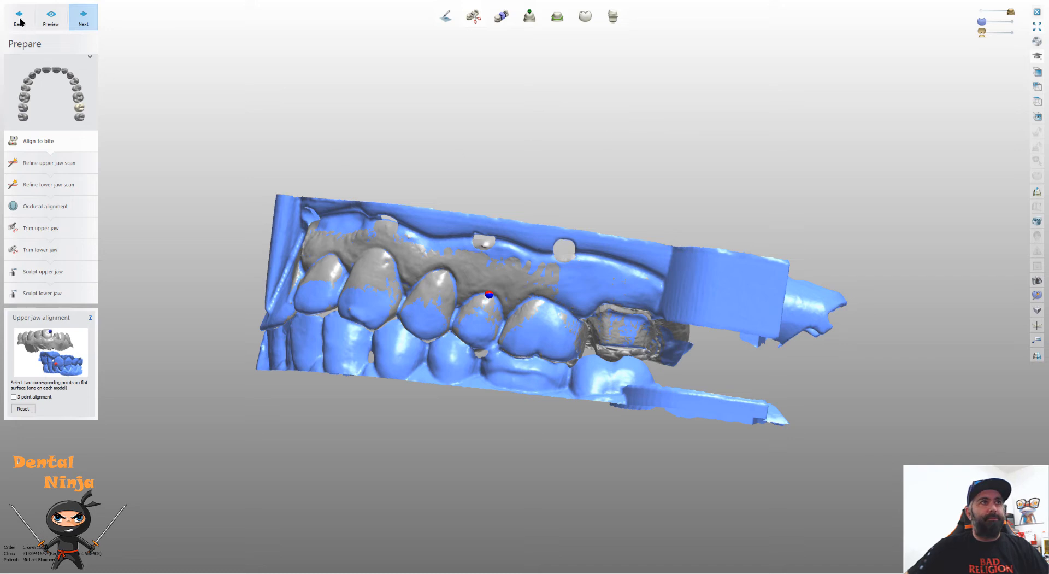
{"action": "mouse_move", "coordinate": [75, 53]}
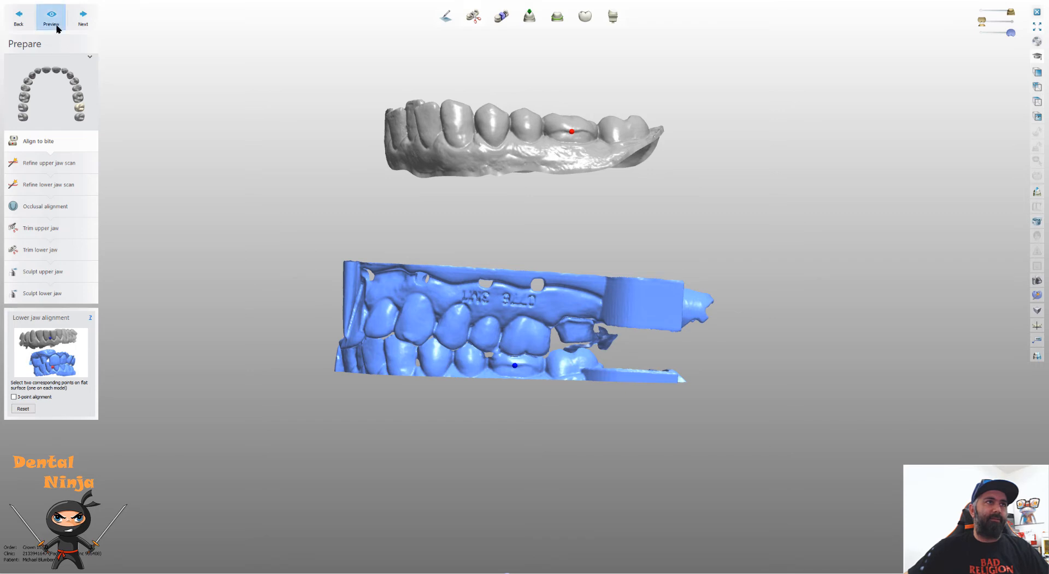
{"action": "mouse_move", "coordinate": [66, 41]}
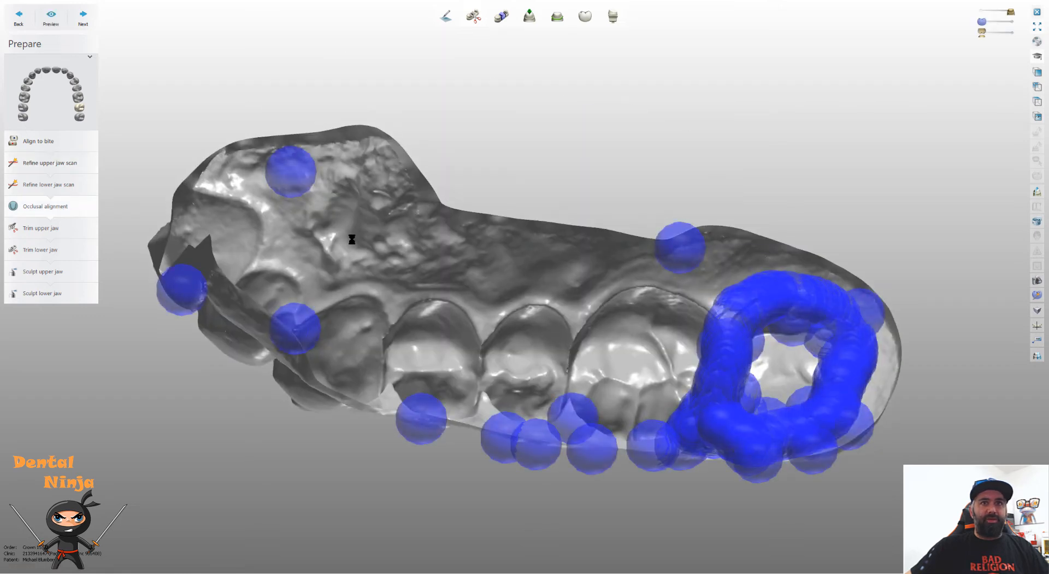
Level the occlusal plane line horizontally under the upper jaw, then continue past Trim upper jaw.
{"action": "left_click", "coordinate": [45, 205]}
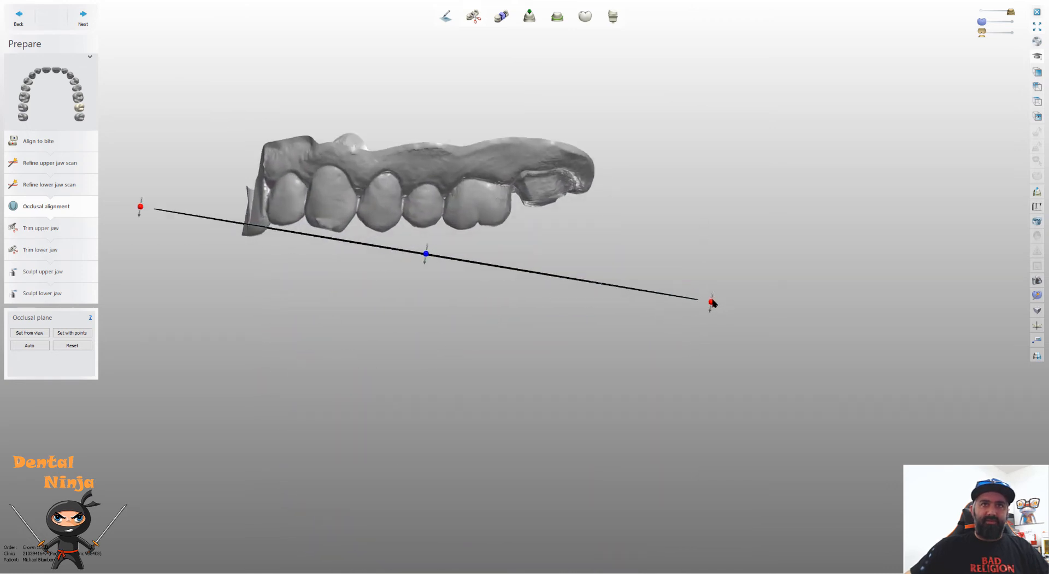
{"action": "left_click_drag", "start_coordinate": [711, 302], "coordinate": [715, 246]}
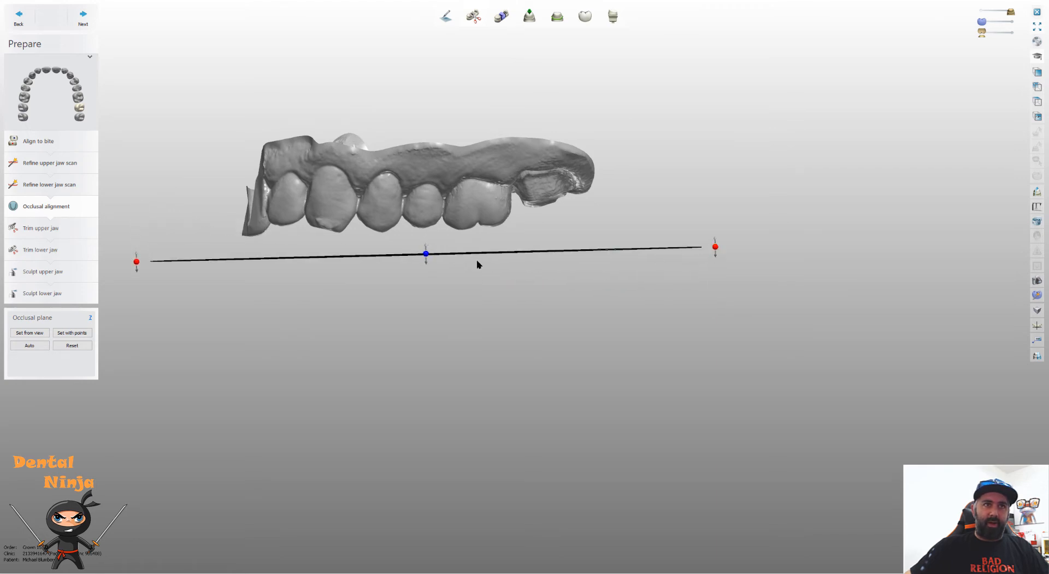
{"action": "left_click_drag", "start_coordinate": [426, 254], "coordinate": [426, 223]}
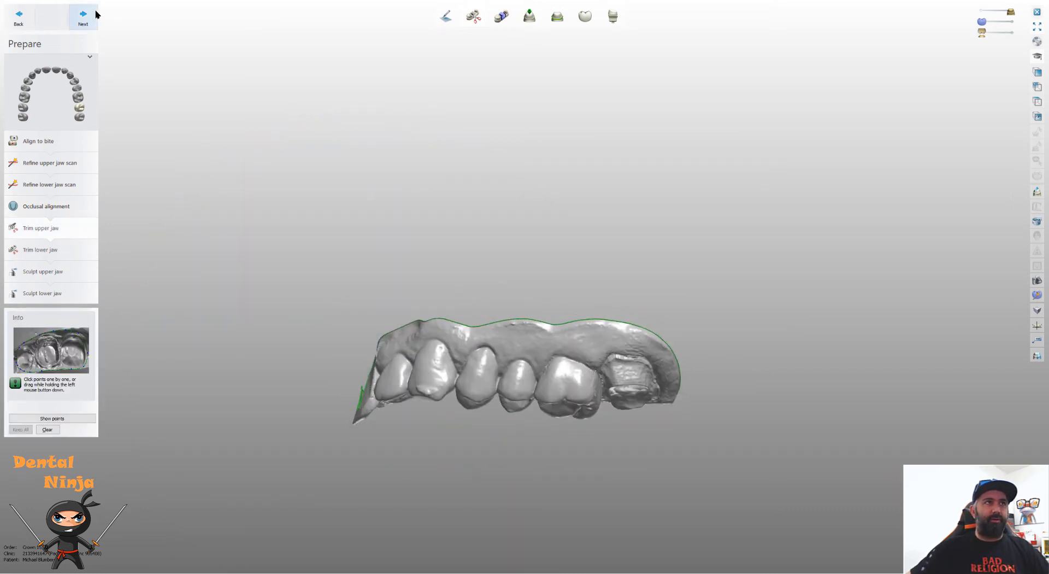
{"action": "left_click", "coordinate": [82, 13]}
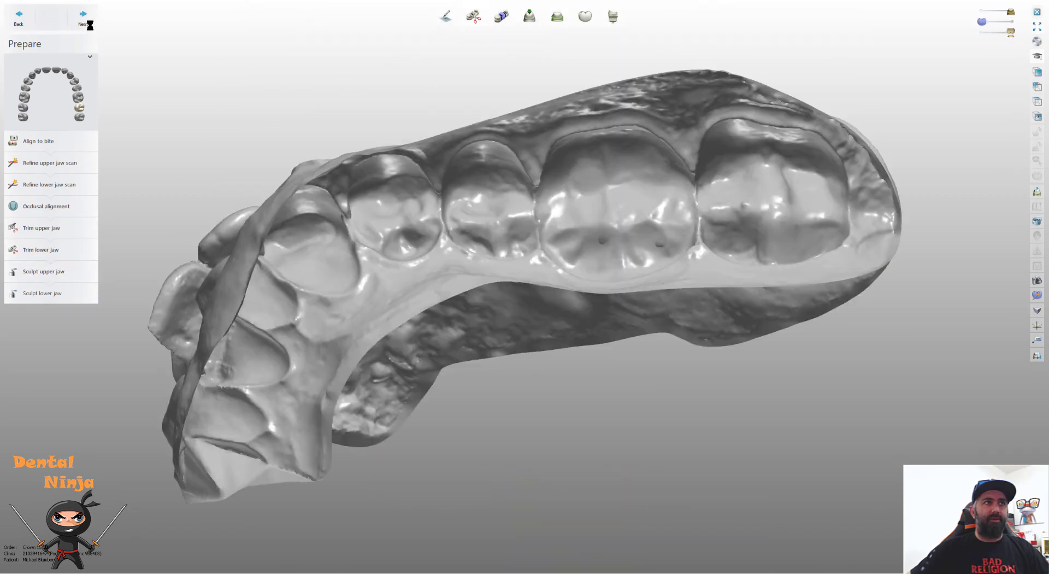
Preview tooth 15's margin line in Segmentation, then return to Sculpt lower jaw.
{"action": "left_click", "coordinate": [82, 15]}
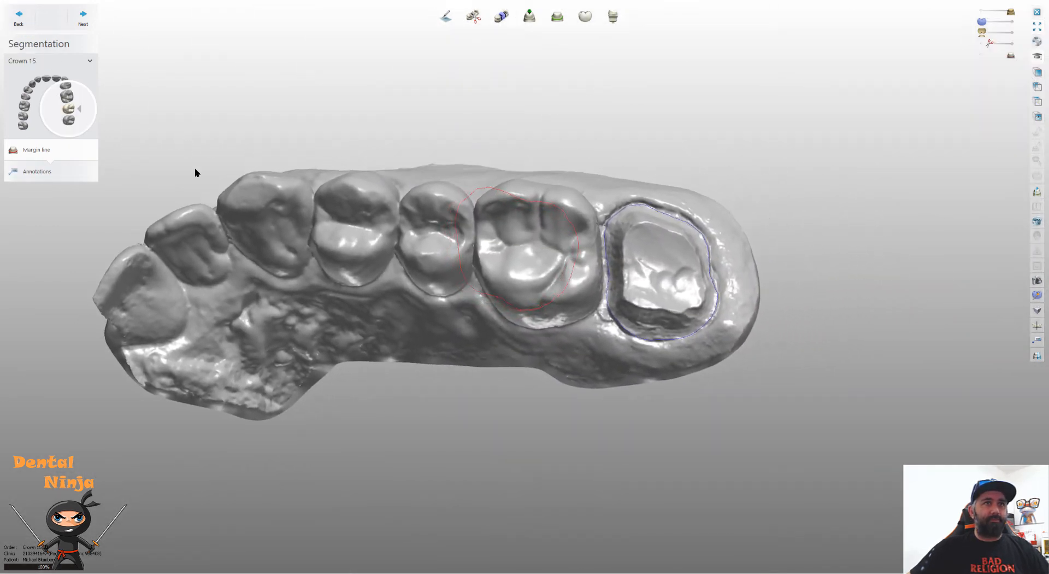
{"action": "left_click", "coordinate": [36, 149]}
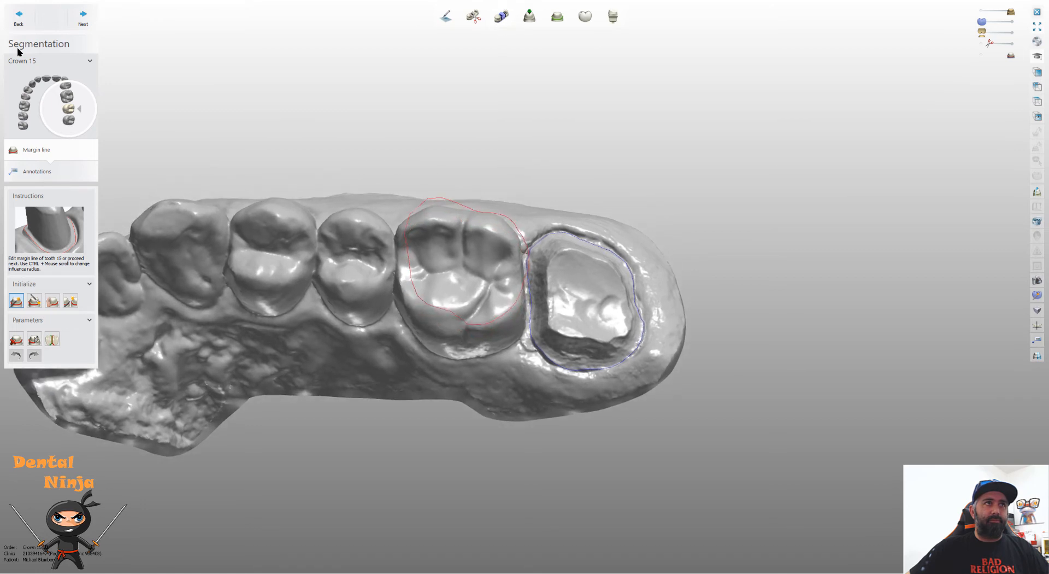
{"action": "left_click", "coordinate": [19, 13]}
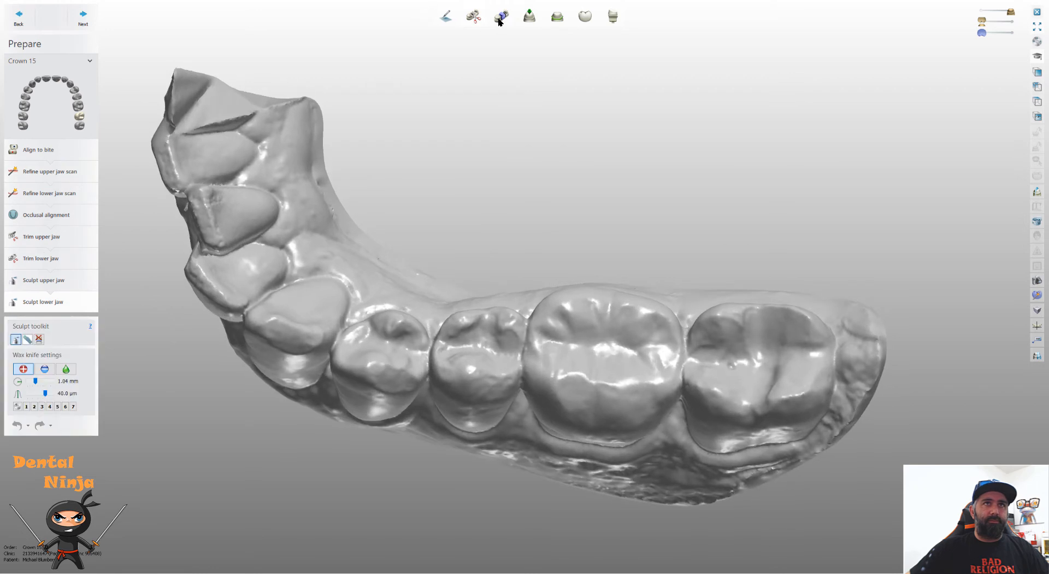
Reopen tooth 15's margin line in Segmentation and reload the existing TRIOS margin.
{"action": "left_click", "coordinate": [501, 15]}
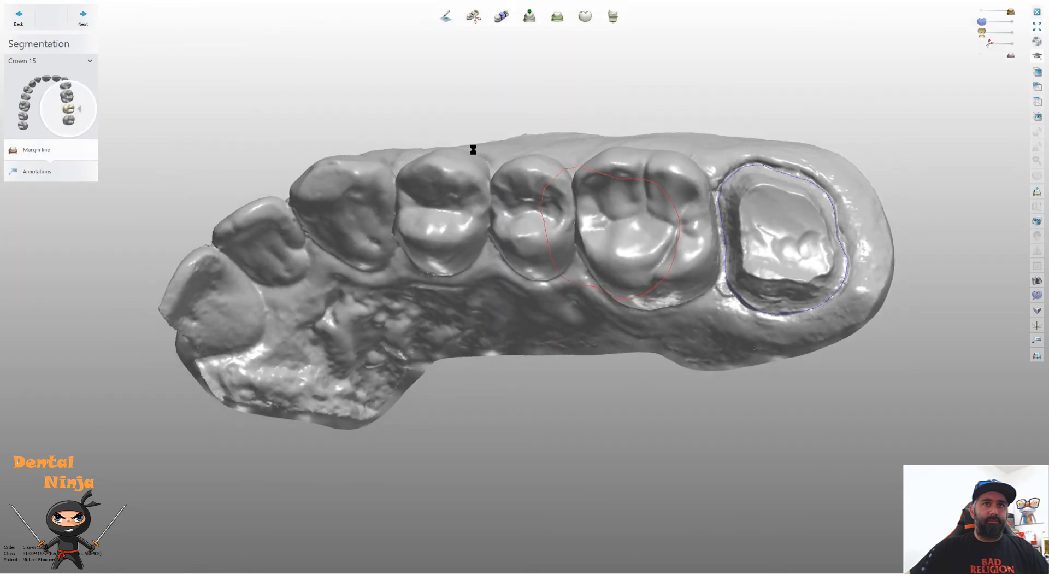
{"action": "left_click", "coordinate": [35, 149]}
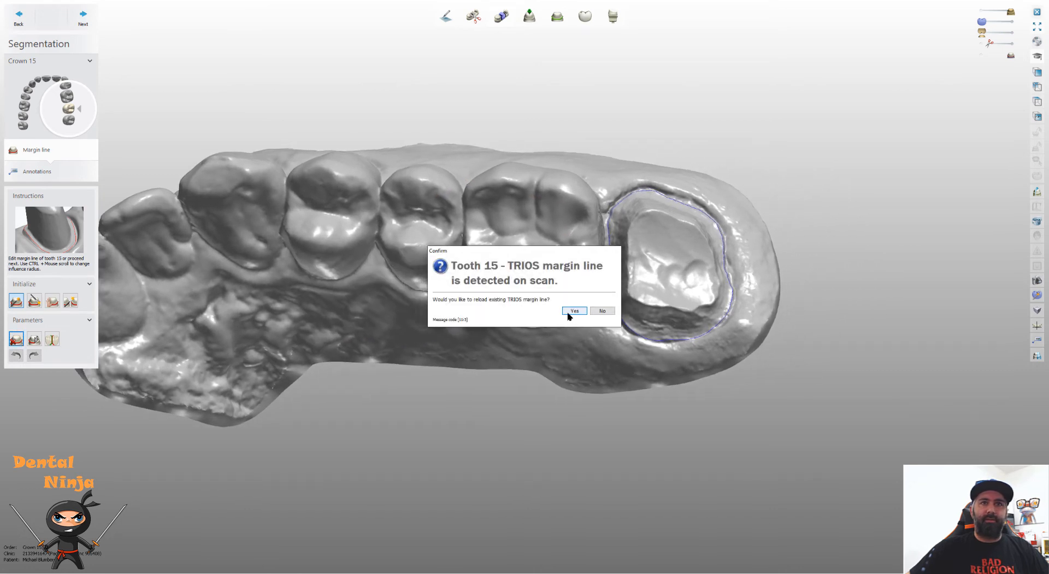
{"action": "left_click", "coordinate": [574, 310]}
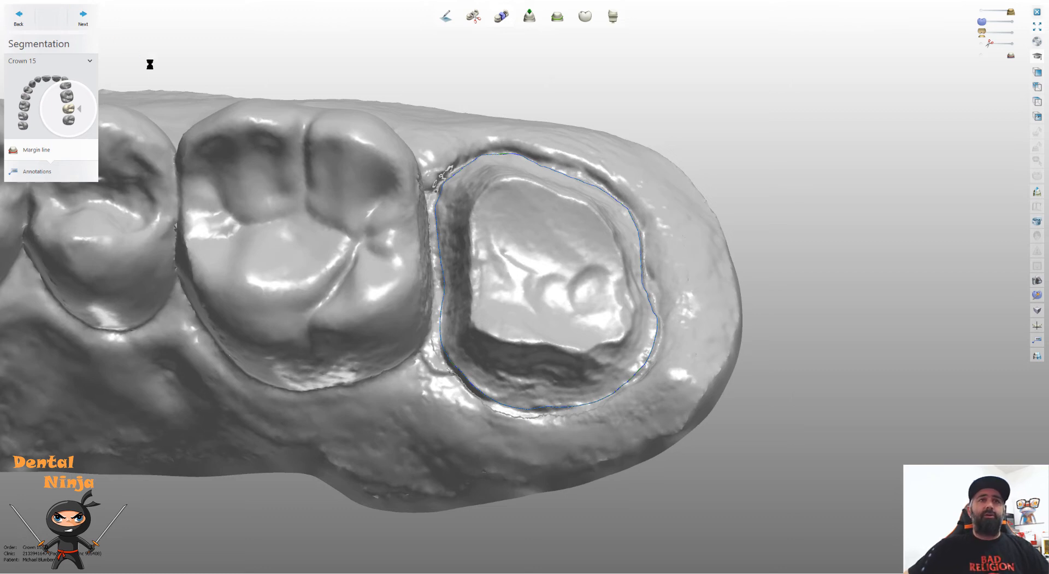
{"action": "mouse_move", "coordinate": [318, 176]}
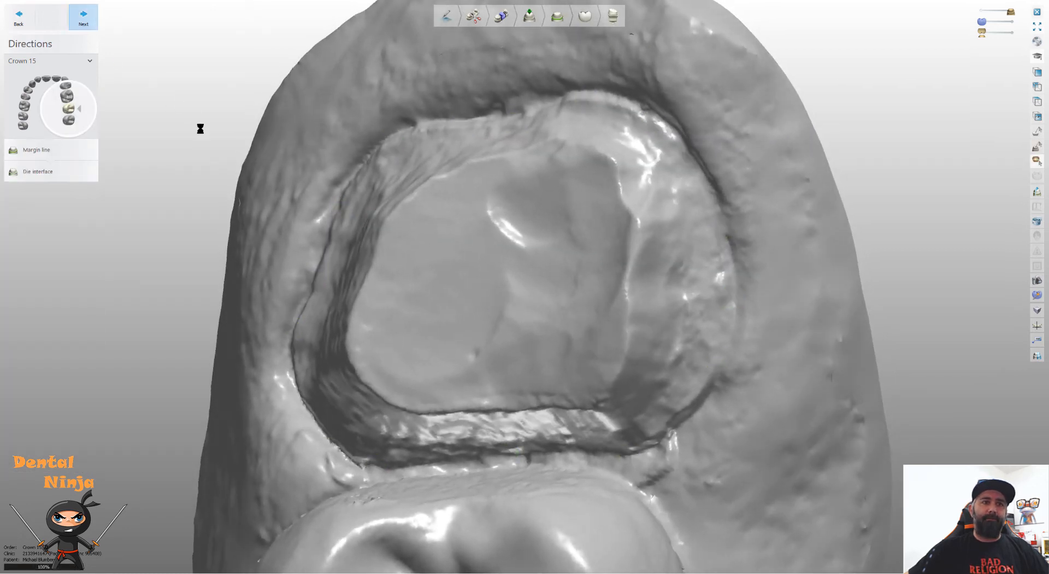
Accept the insertion direction and advance to the Die interface settings panel.
{"action": "left_click", "coordinate": [82, 14]}
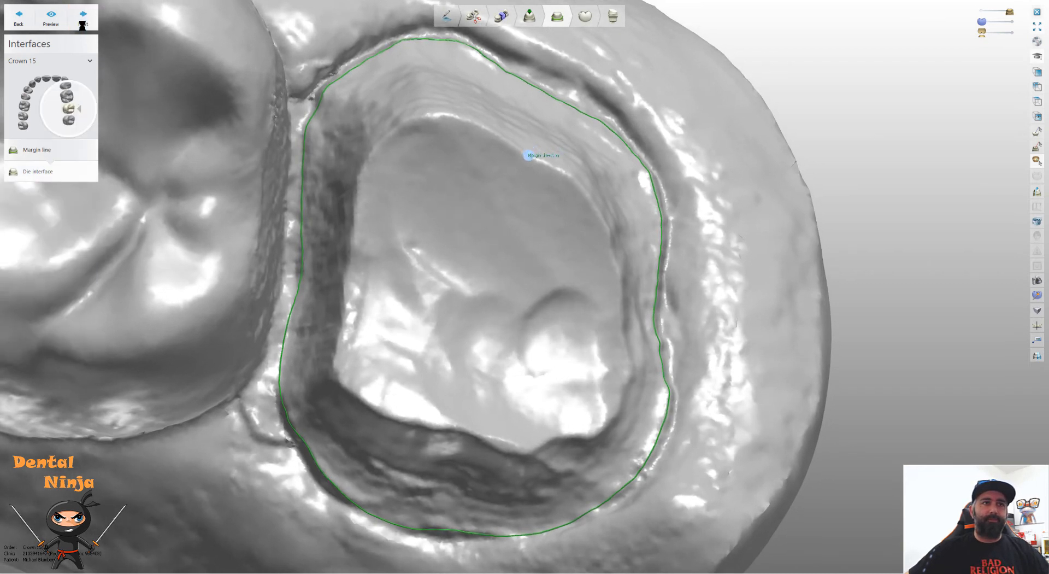
{"action": "left_click", "coordinate": [31, 171]}
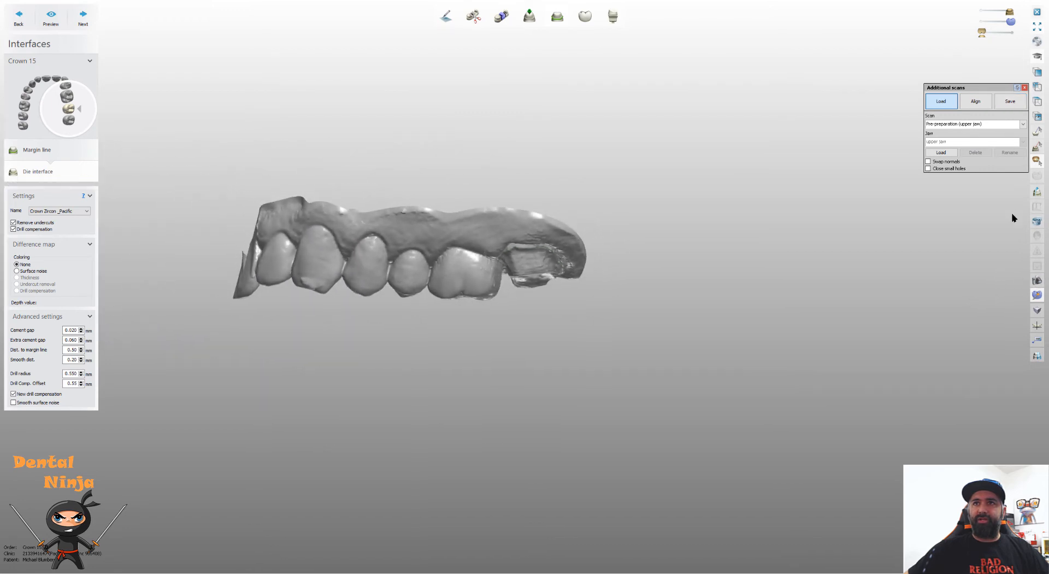
Choose Align in Additional scans for the pre-preparation upper jaw scan.
{"action": "left_click", "coordinate": [975, 101]}
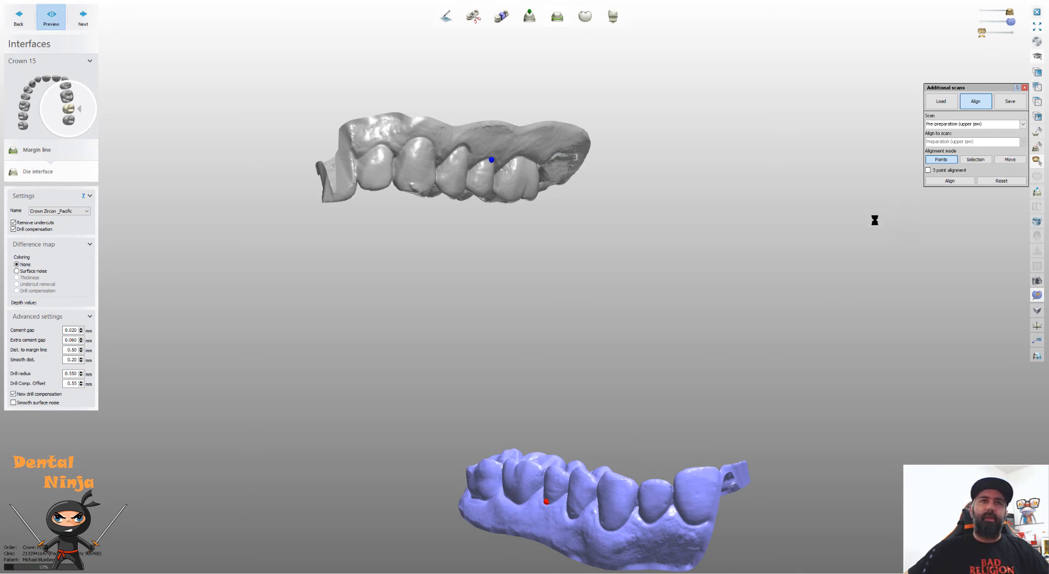
{"action": "mouse_move", "coordinate": [872, 221]}
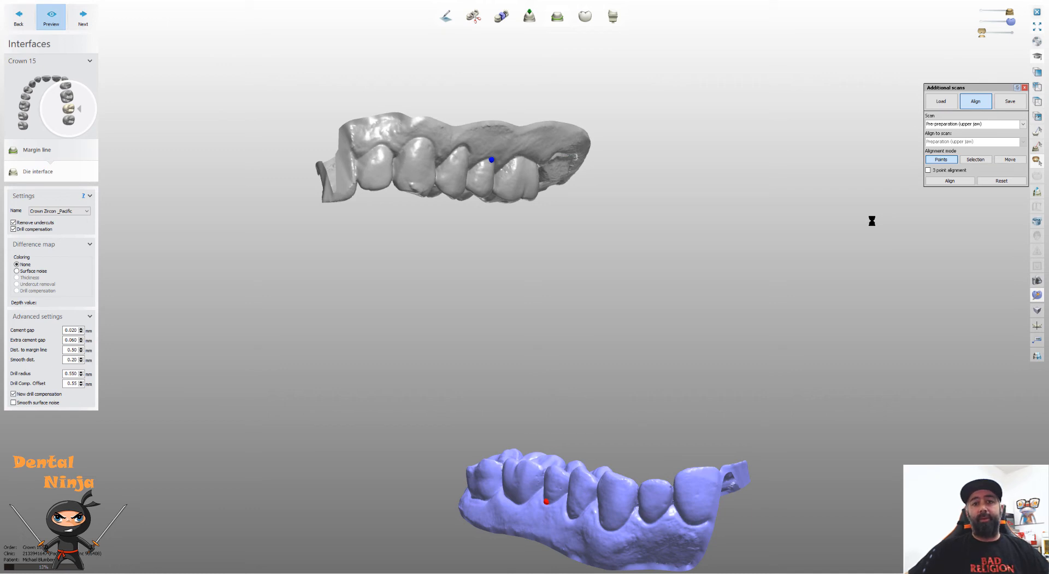
{"action": "mouse_move", "coordinate": [541, 240]}
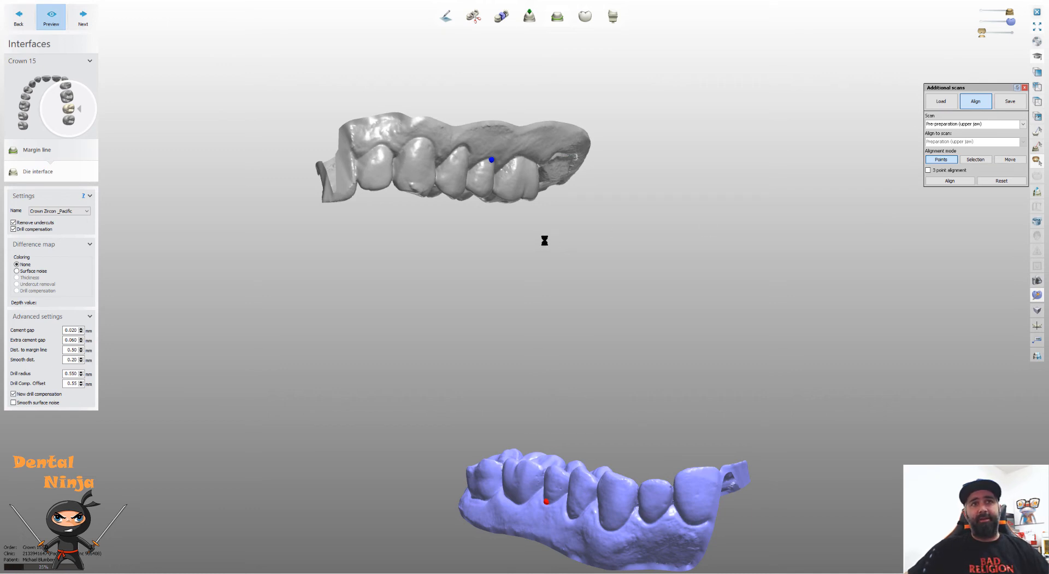
{"action": "mouse_move", "coordinate": [520, 203]}
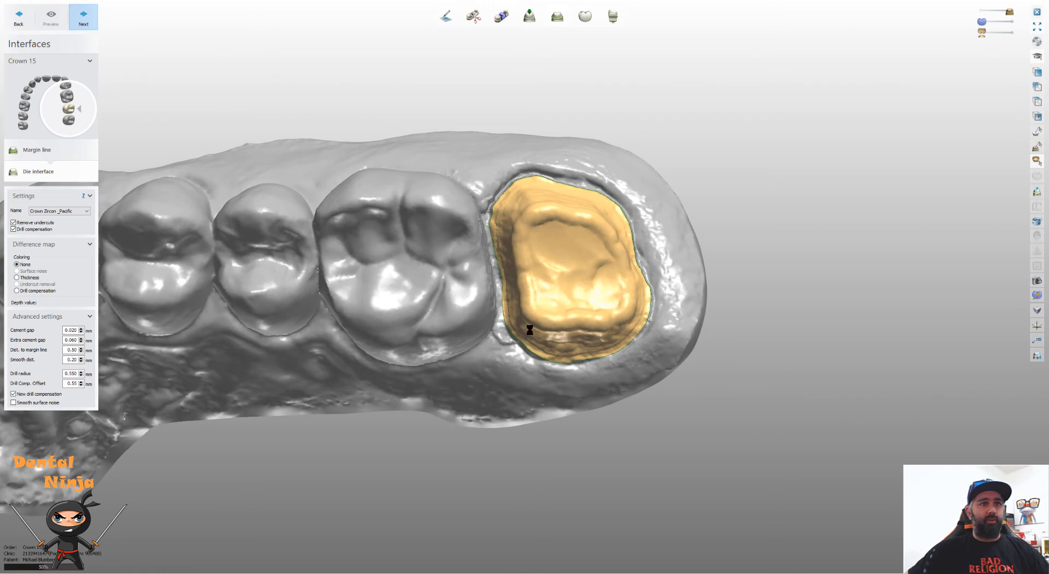
Proceed to Anatomy design and dismiss the 'Failed to morph anatomy shape' error.
{"action": "left_click", "coordinate": [83, 15]}
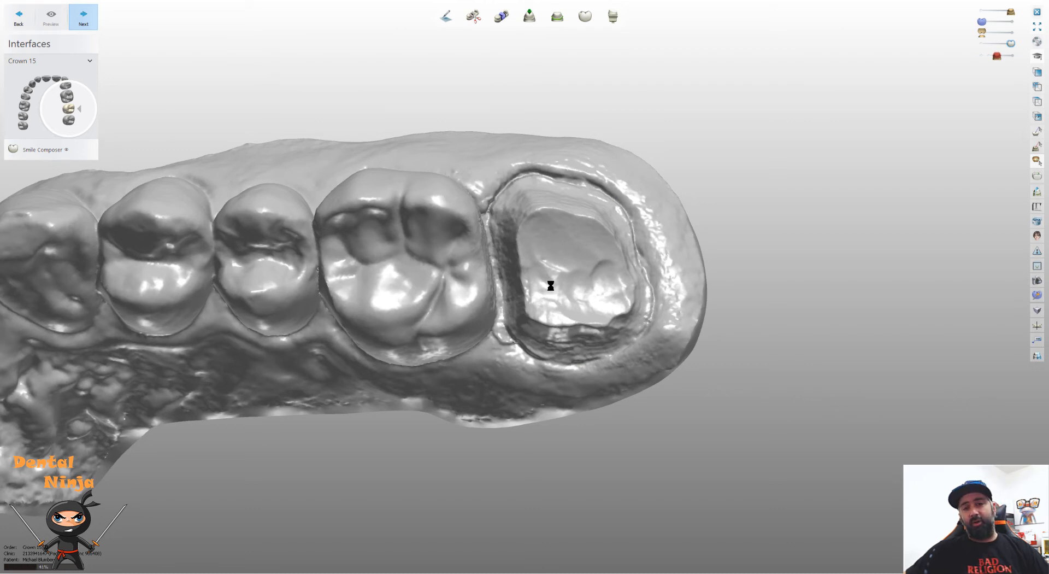
{"action": "left_click", "coordinate": [83, 13]}
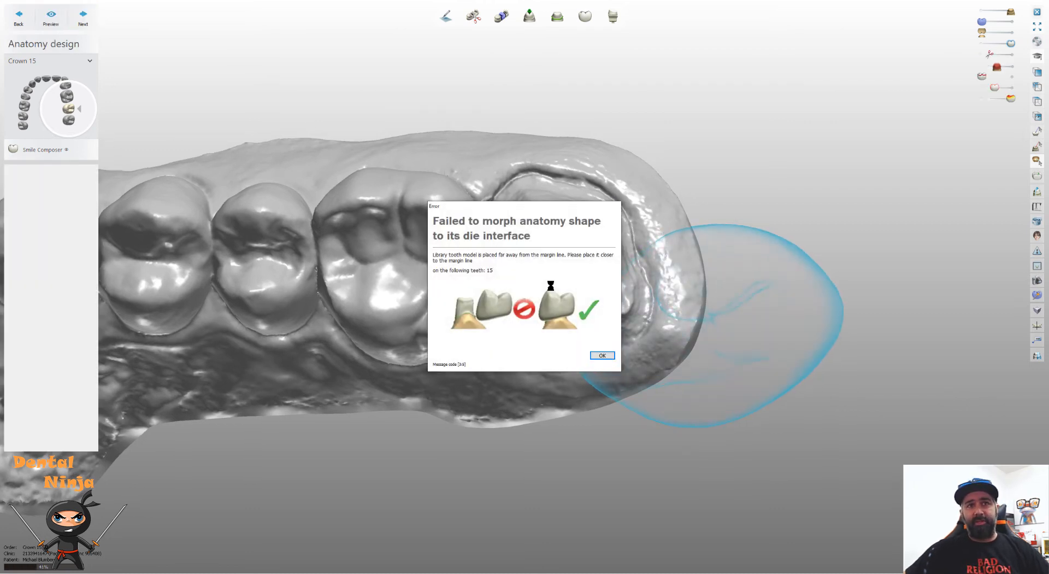
{"action": "left_click", "coordinate": [602, 355]}
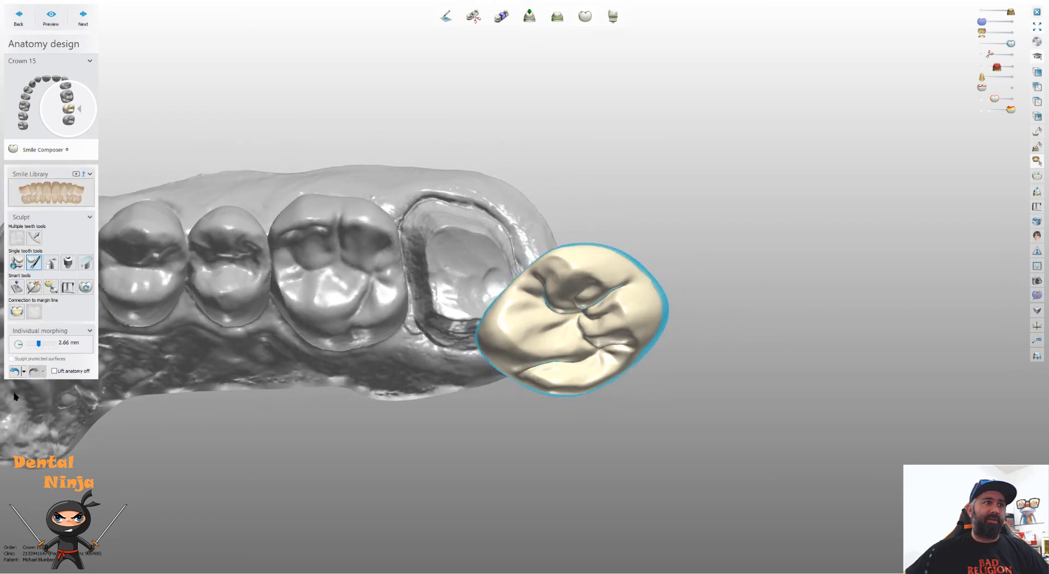
{"action": "left_click", "coordinate": [22, 371]}
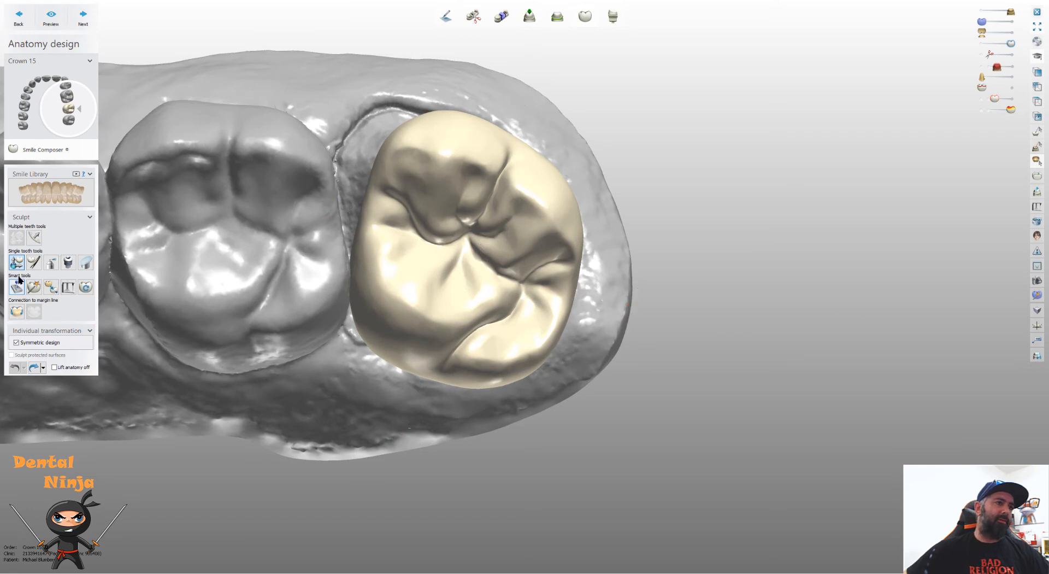
{"action": "left_click", "coordinate": [51, 192]}
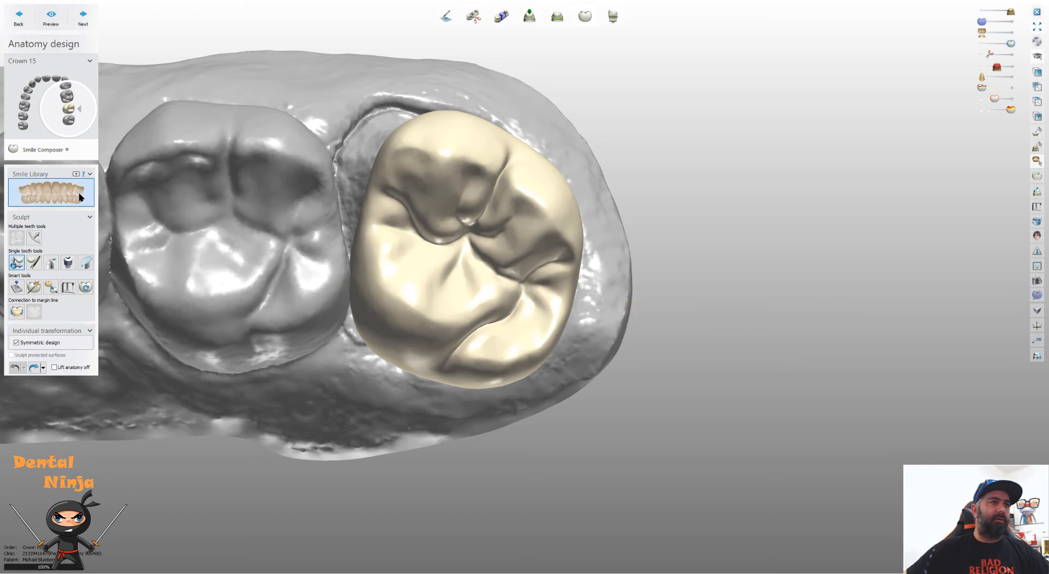
{"action": "mouse_move", "coordinate": [75, 221]}
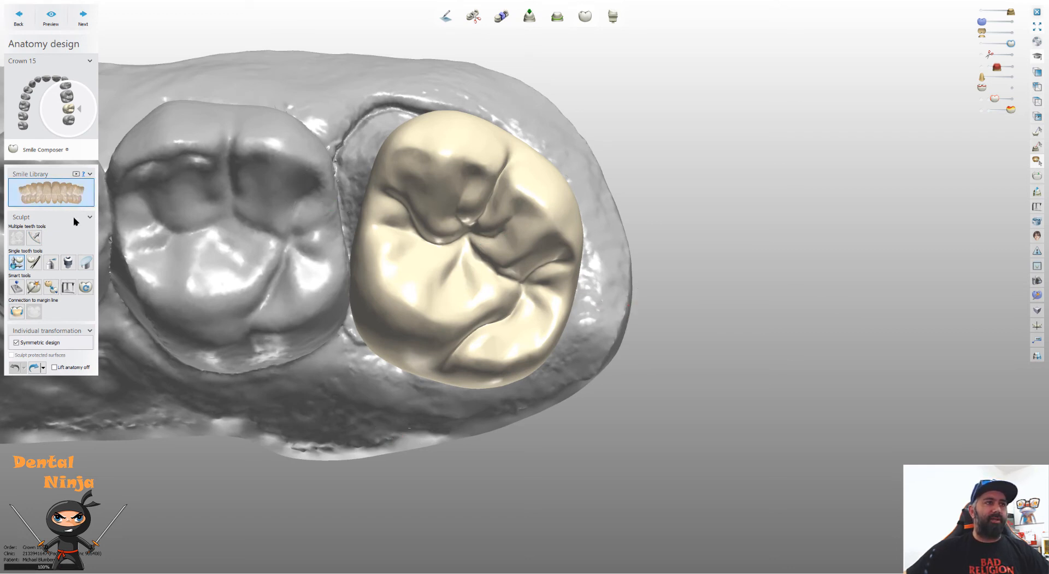
{"action": "mouse_move", "coordinate": [347, 294]}
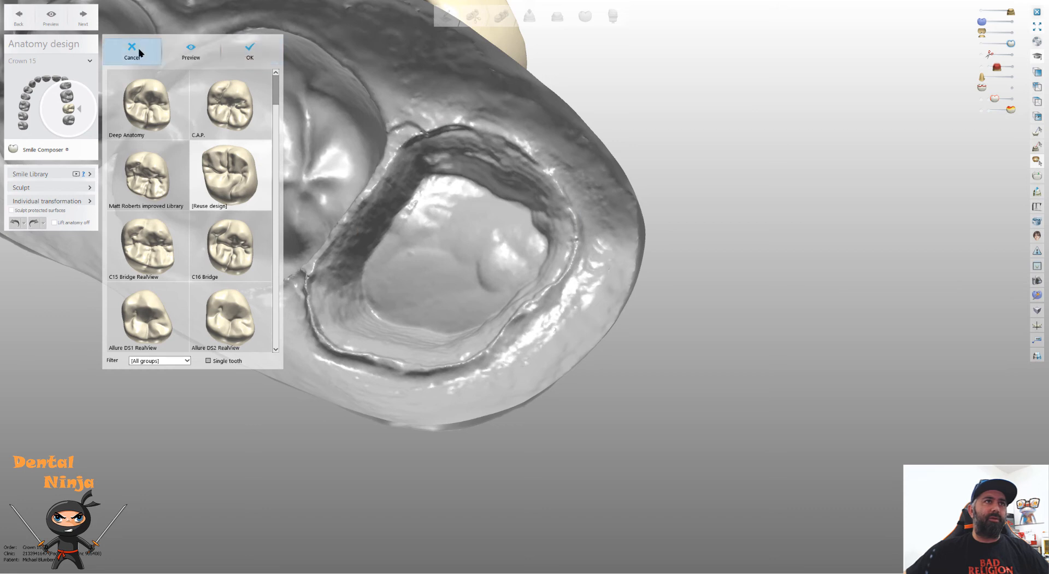
{"action": "left_click", "coordinate": [130, 49]}
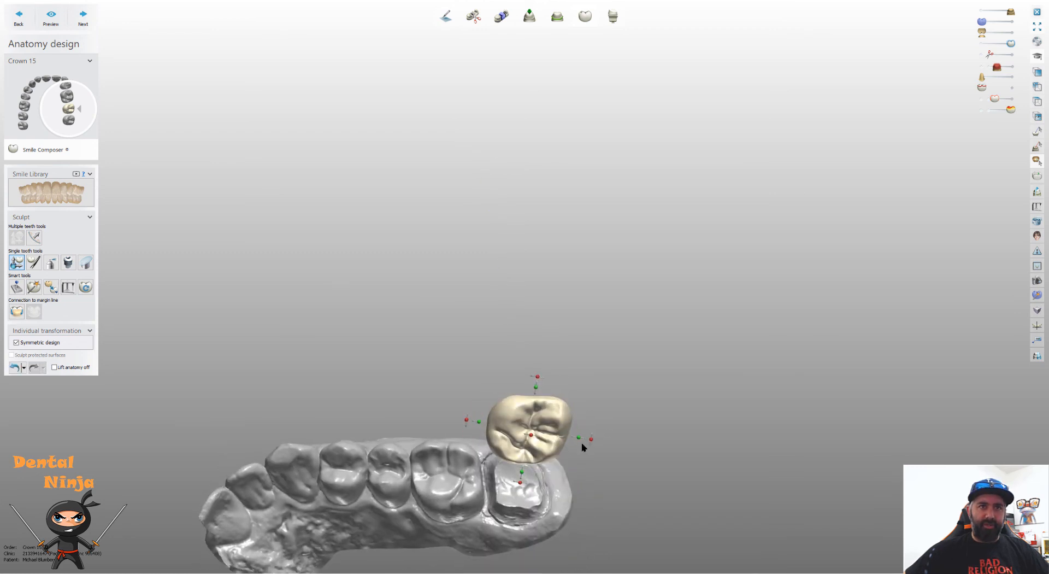
Lower the library crown onto the tooth 15 prep and orbit to check alignment.
{"action": "left_click_drag", "start_coordinate": [531, 433], "coordinate": [526, 445]}
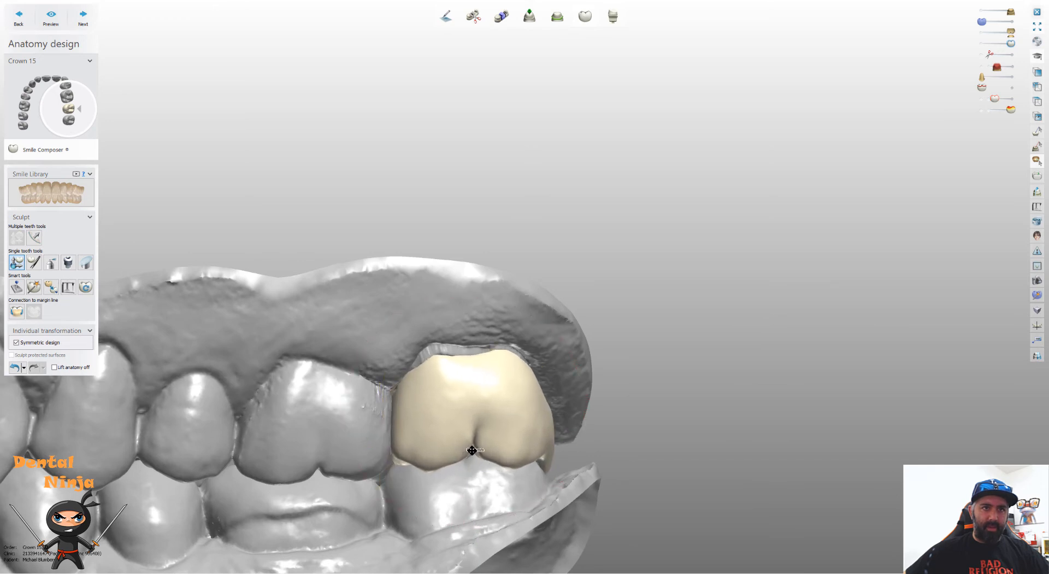
{"action": "left_click", "coordinate": [470, 452]}
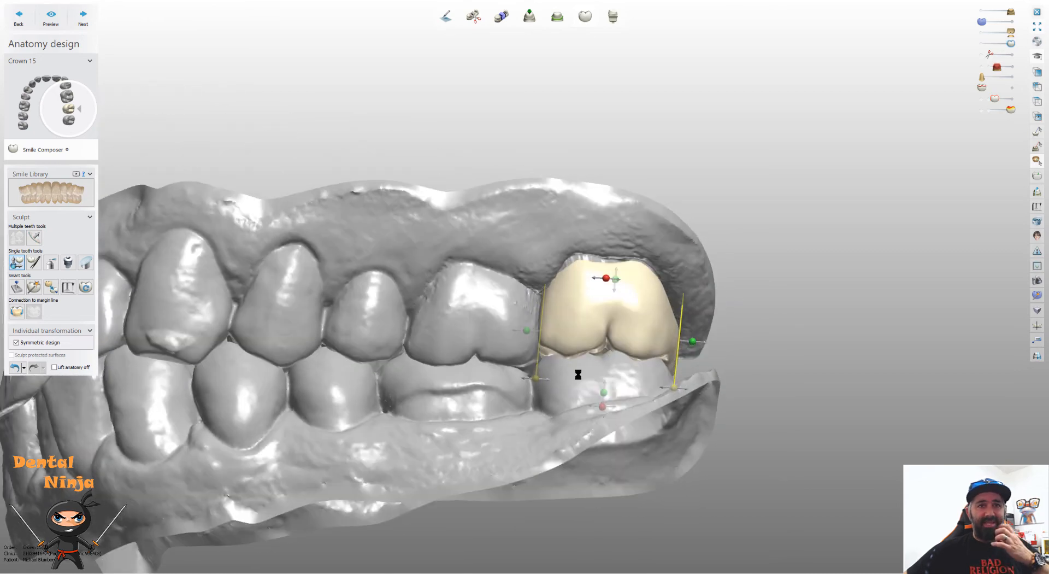
{"action": "mouse_move", "coordinate": [598, 317]}
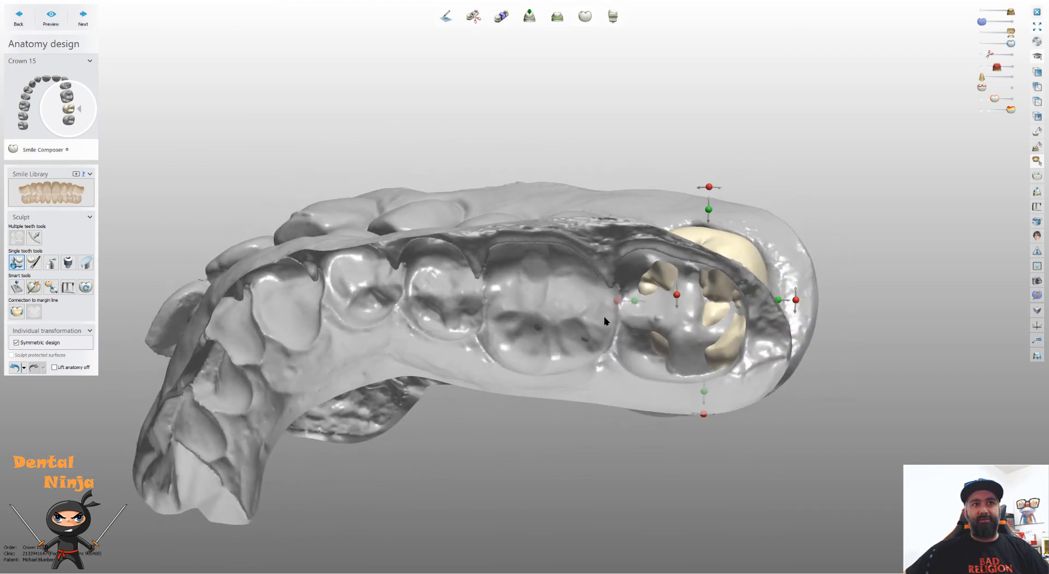
{"action": "left_click_drag", "start_coordinate": [604, 321], "coordinate": [607, 377]}
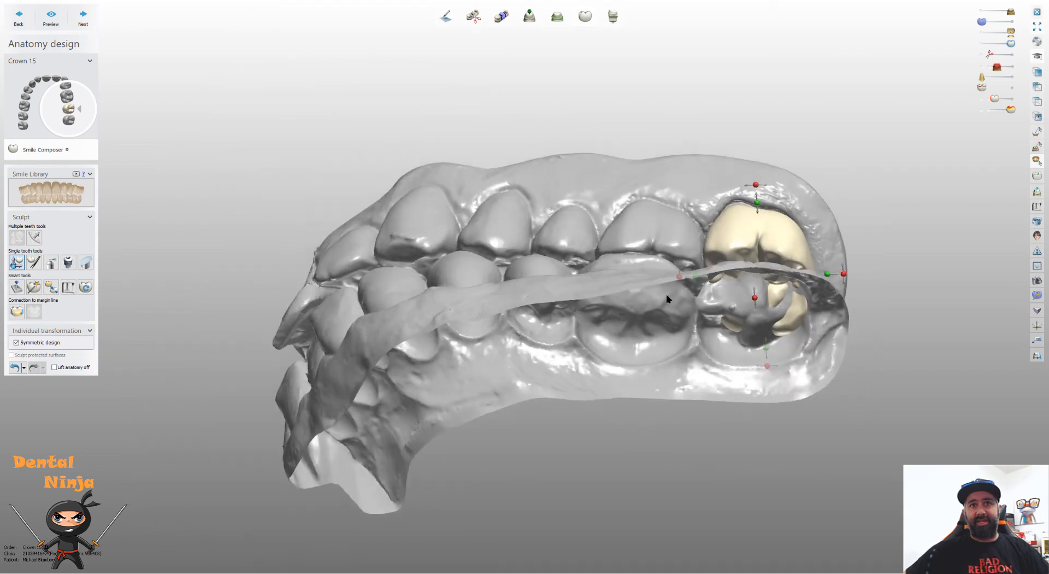
{"action": "left_click_drag", "start_coordinate": [668, 299], "coordinate": [607, 349]}
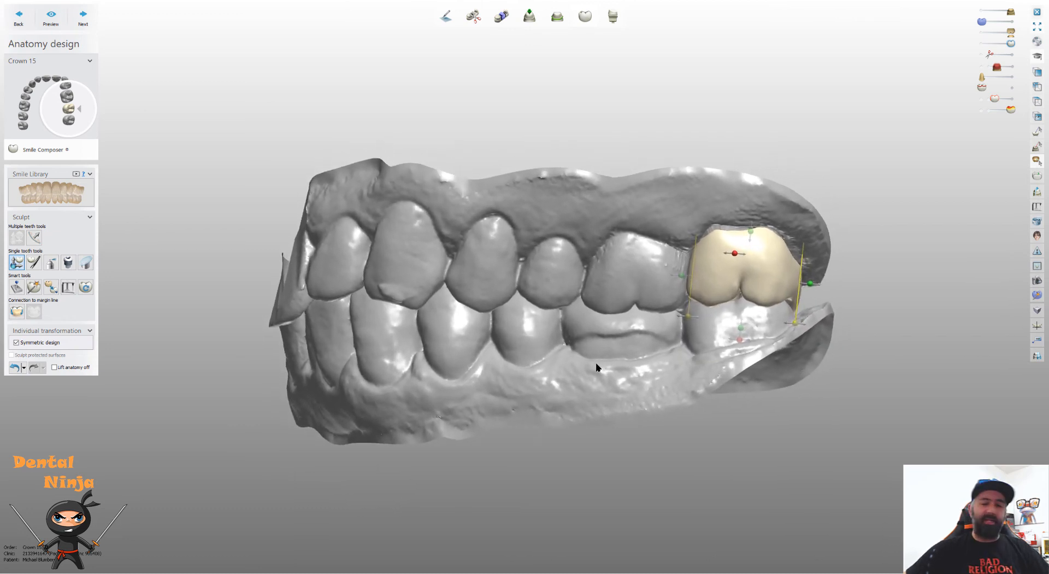
{"action": "left_click_drag", "start_coordinate": [597, 367], "coordinate": [460, 305]}
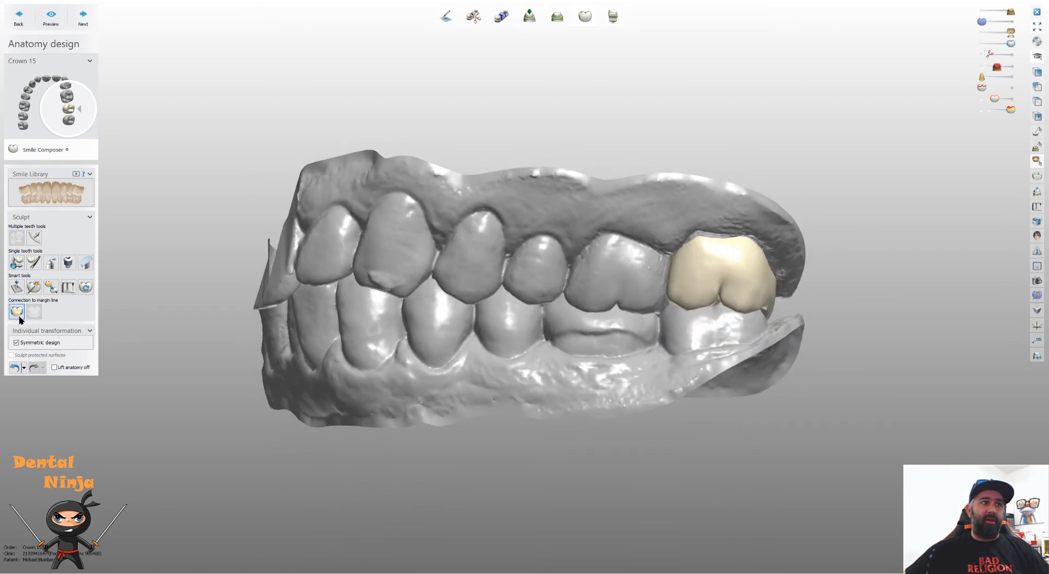
Apply Connection to margin line on the crown 15 anatomy.
{"action": "left_click", "coordinate": [17, 312]}
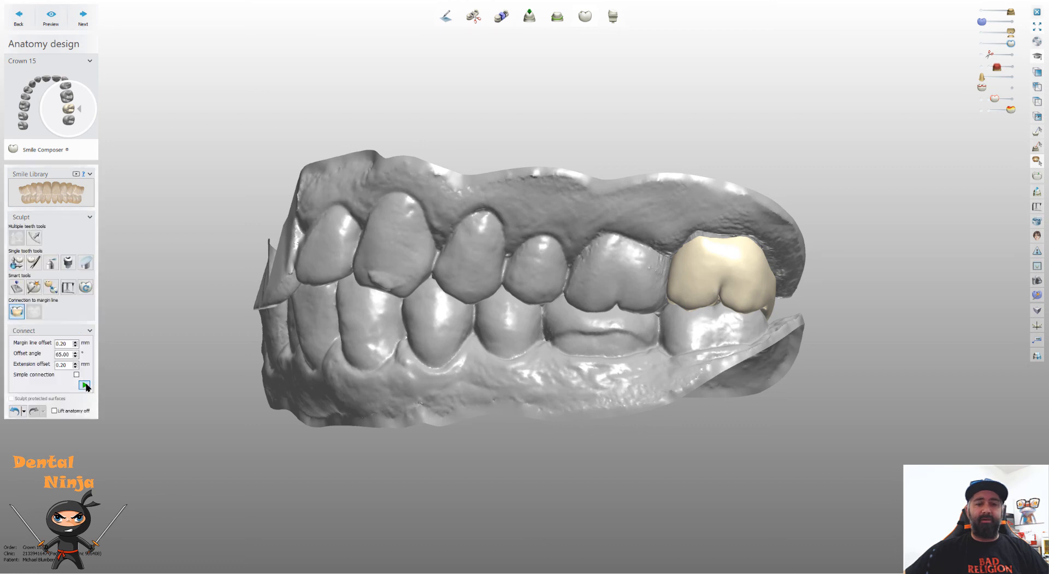
{"action": "left_click", "coordinate": [84, 384]}
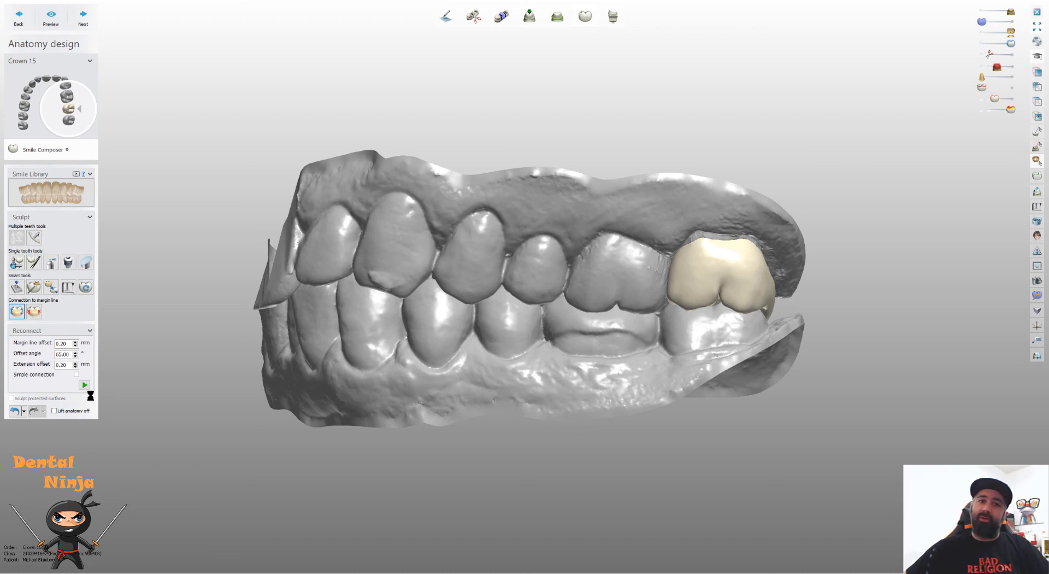
{"action": "mouse_move", "coordinate": [352, 357]}
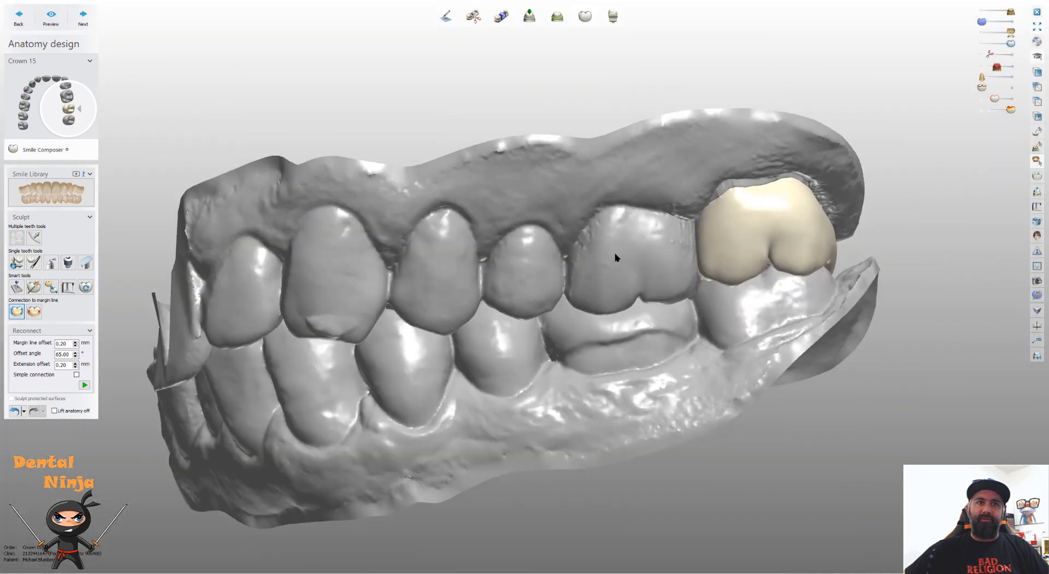
{"action": "left_click_drag", "start_coordinate": [616, 258], "coordinate": [619, 226]}
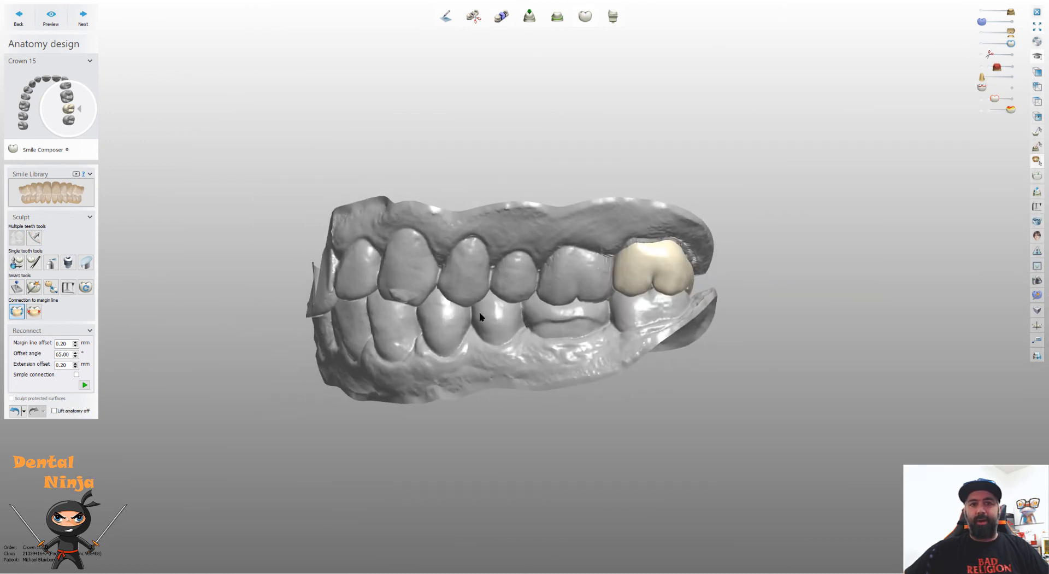
{"action": "mouse_move", "coordinate": [480, 369]}
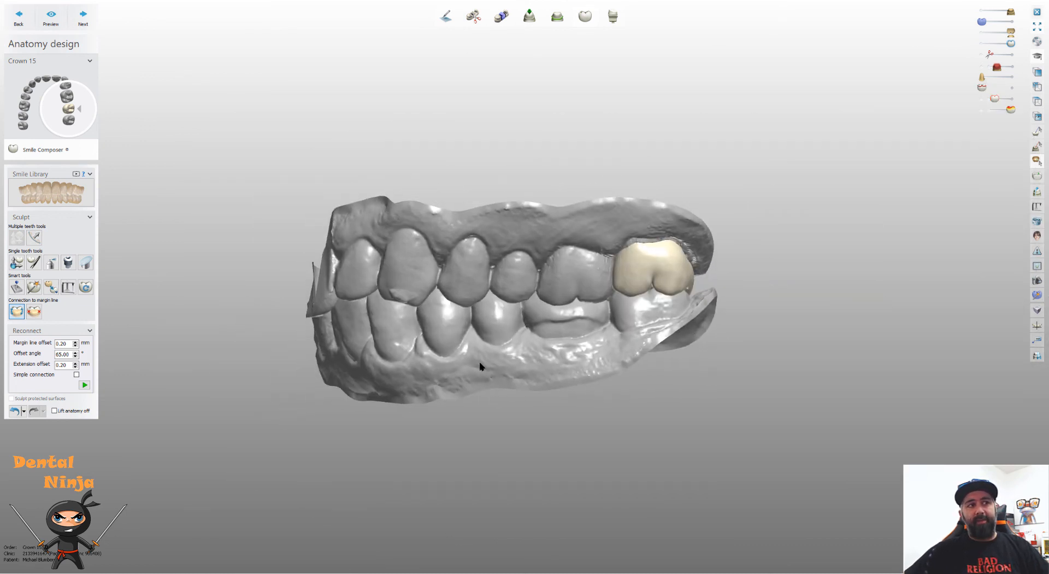
{"action": "left_click_drag", "start_coordinate": [479, 366], "coordinate": [525, 344]}
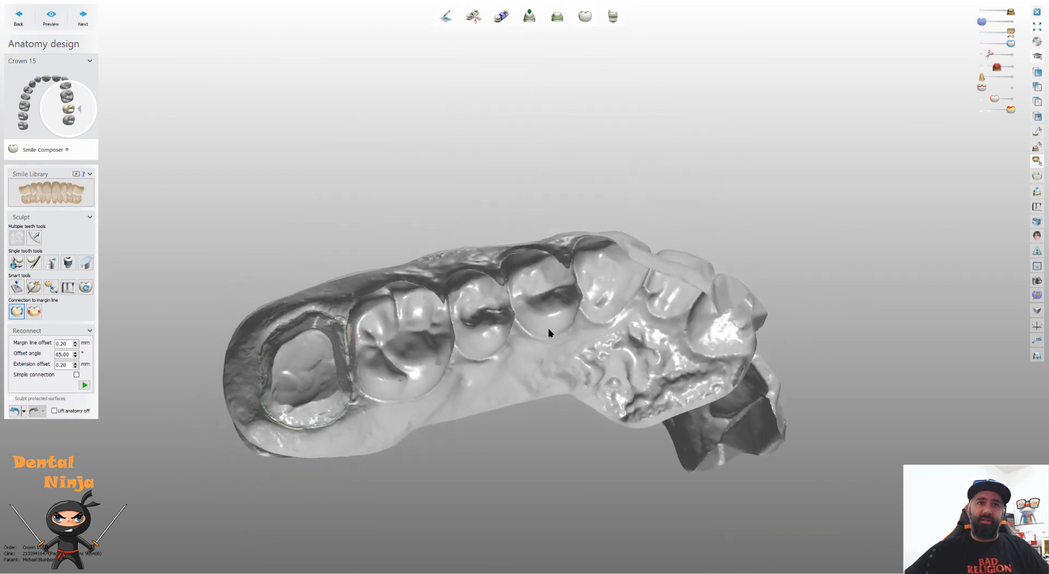
{"action": "left_click_drag", "start_coordinate": [548, 333], "coordinate": [535, 341]}
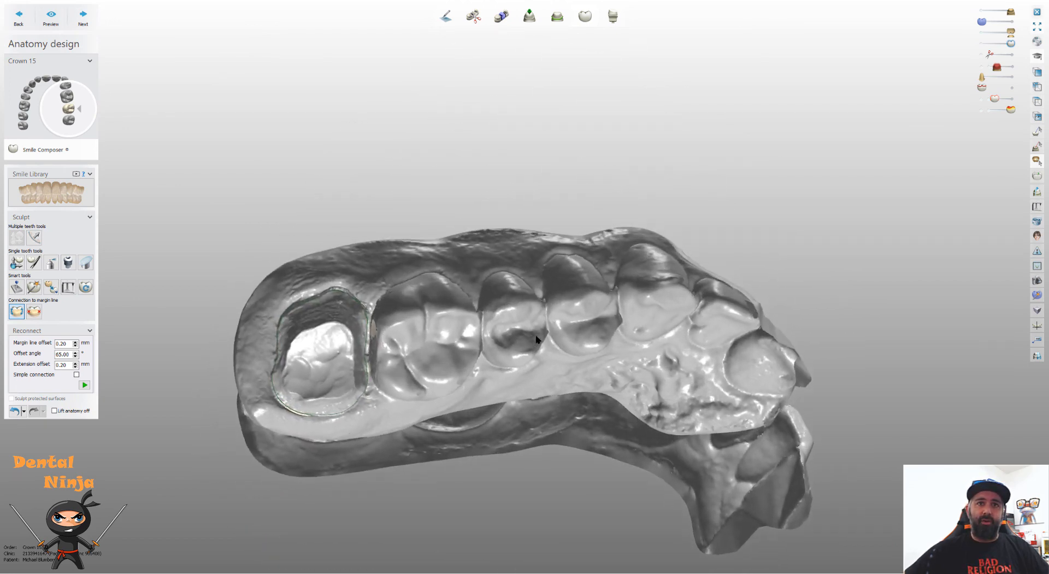